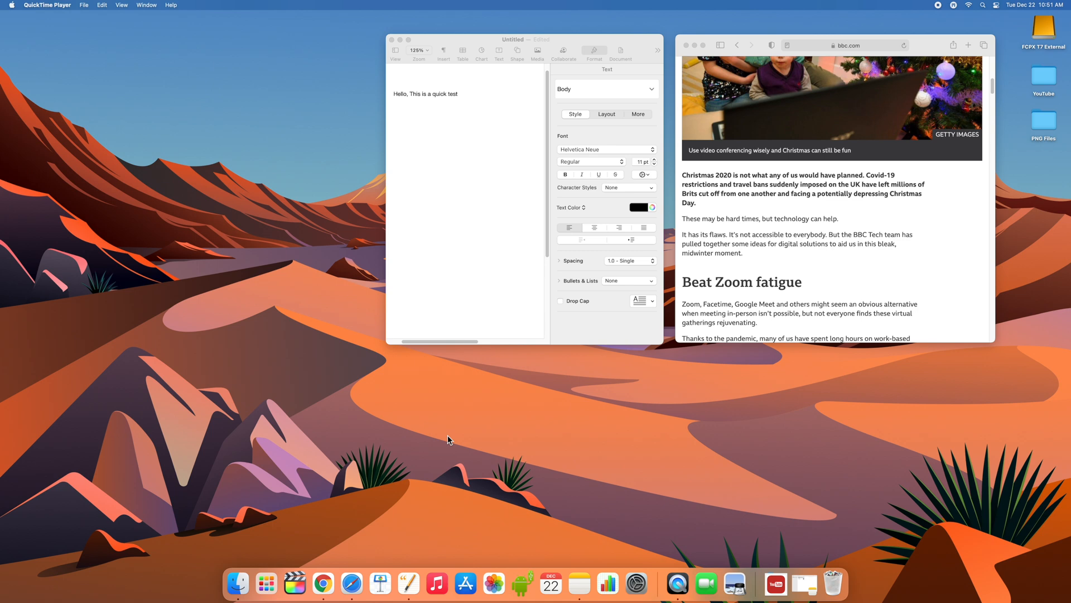
mouse_move(500, 443)
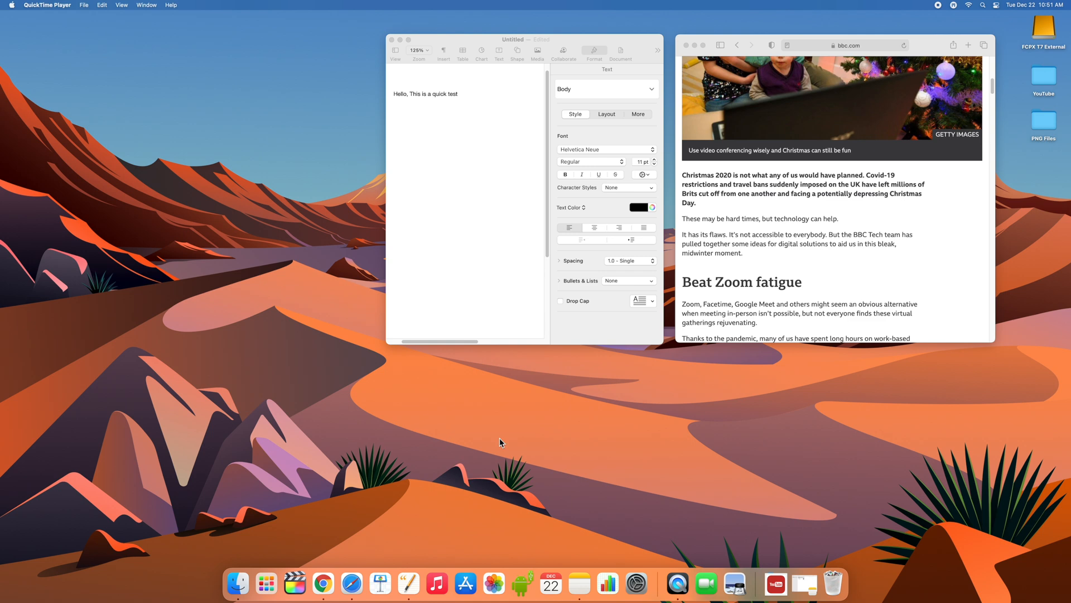
mouse_move(504, 438)
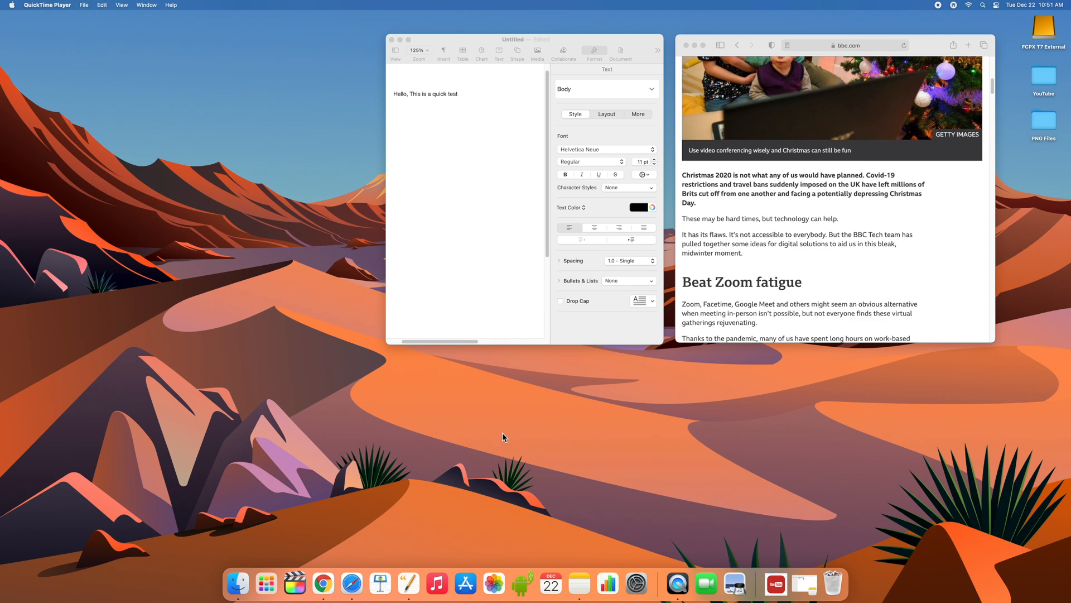
Step: Capture the whole screen with Command+Shift+3 and save the screenshot to the desktop via Markup
key("cmd+shift+3")
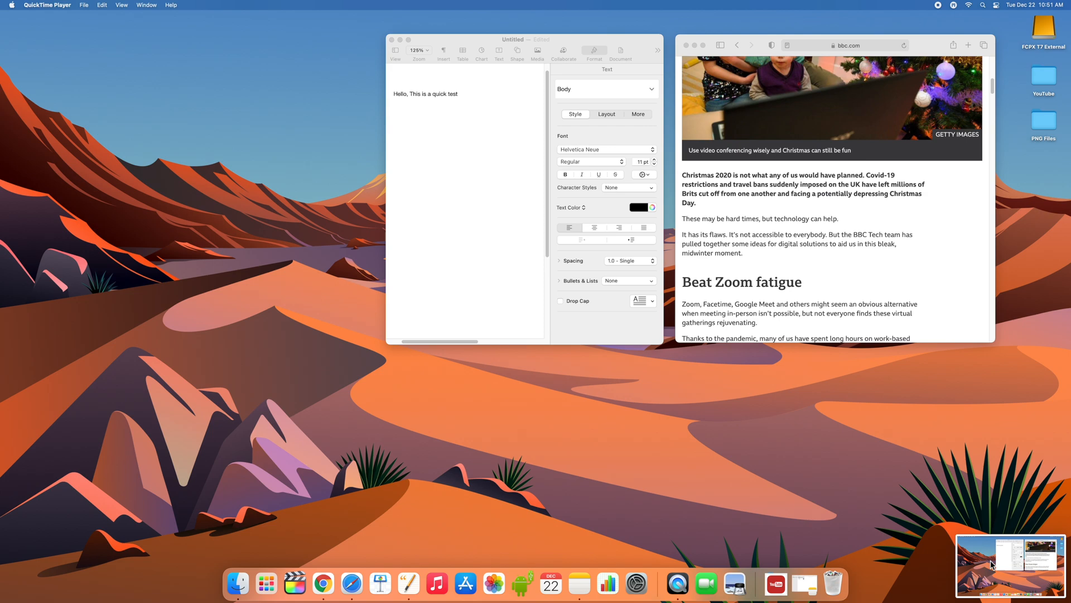
left_click(1010, 564)
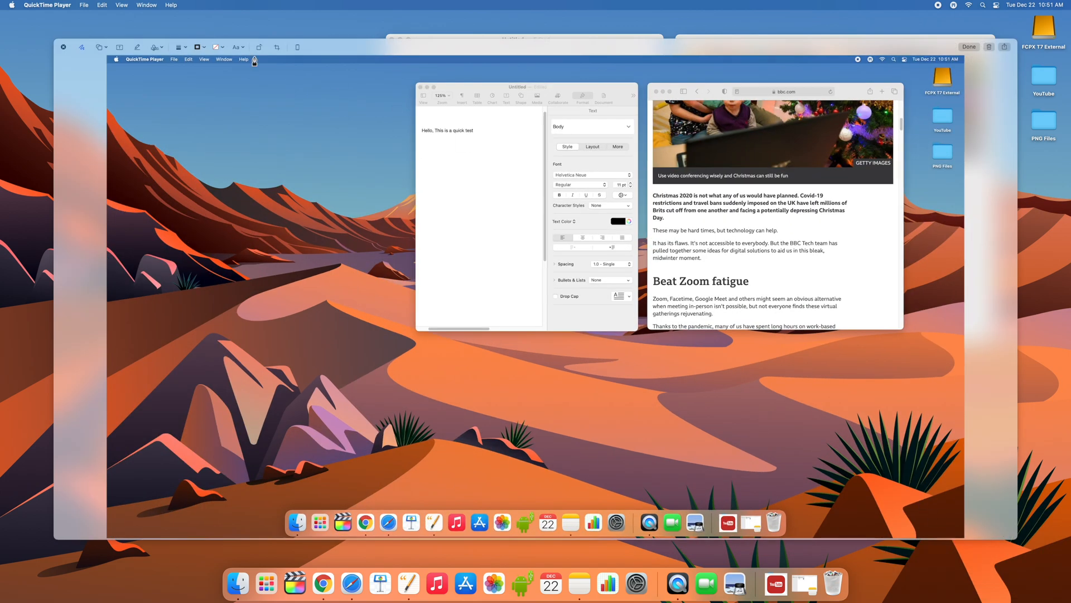
left_click(968, 46)
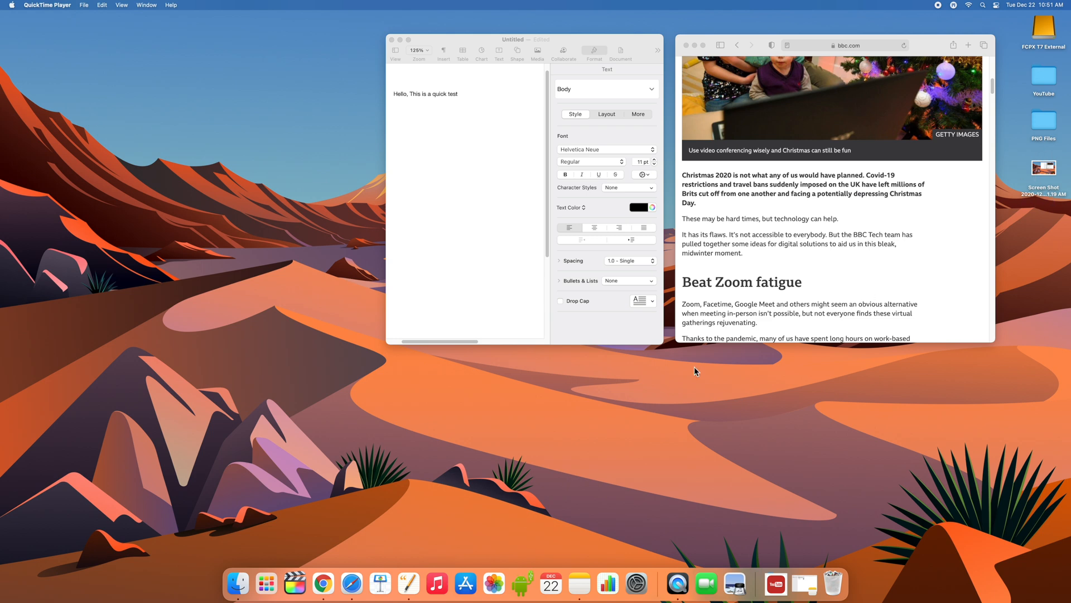
mouse_move(555, 390)
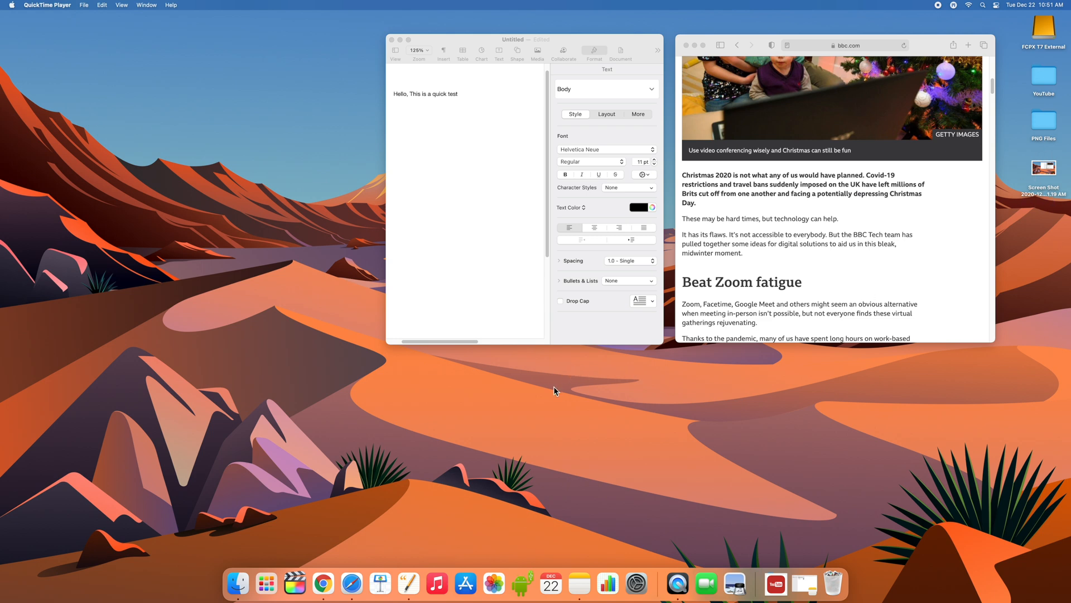
Step: Start an area screenshot capture with Command+Shift+4
key("cmd+shift+4")
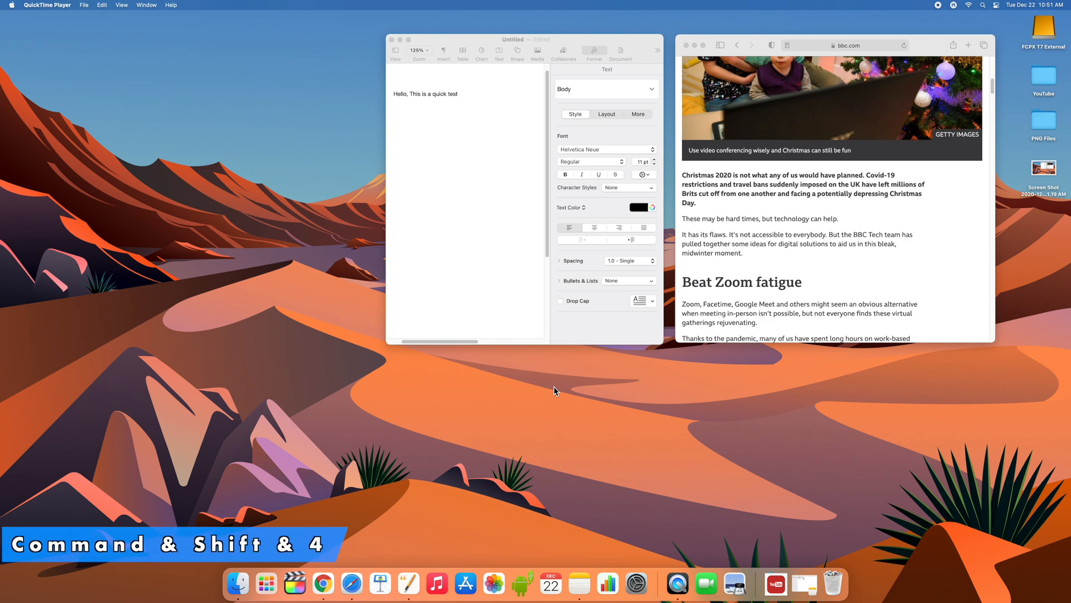
mouse_move(396, 141)
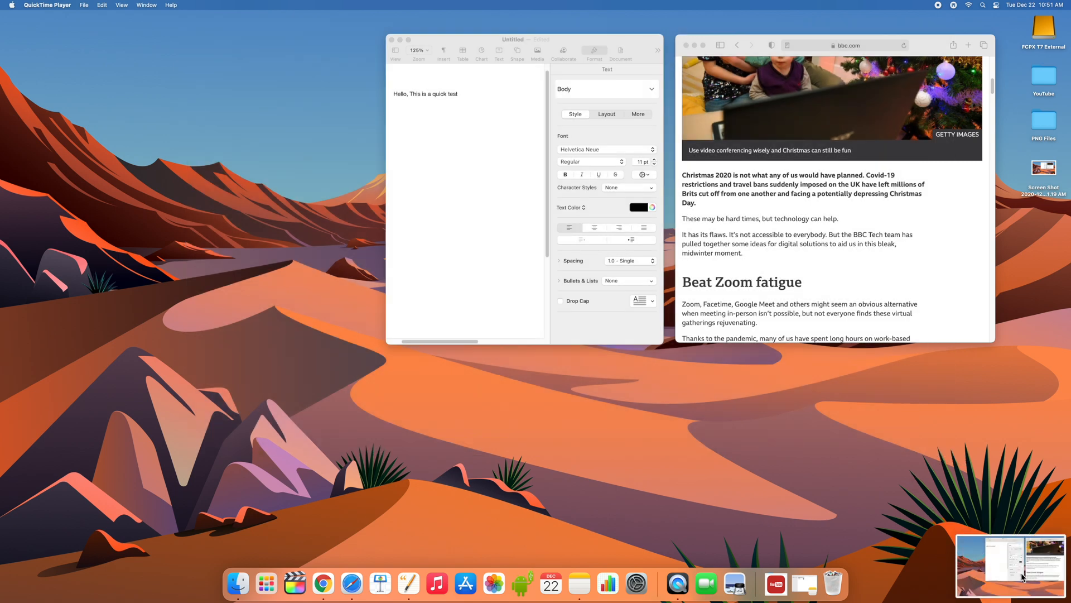
mouse_move(1002, 564)
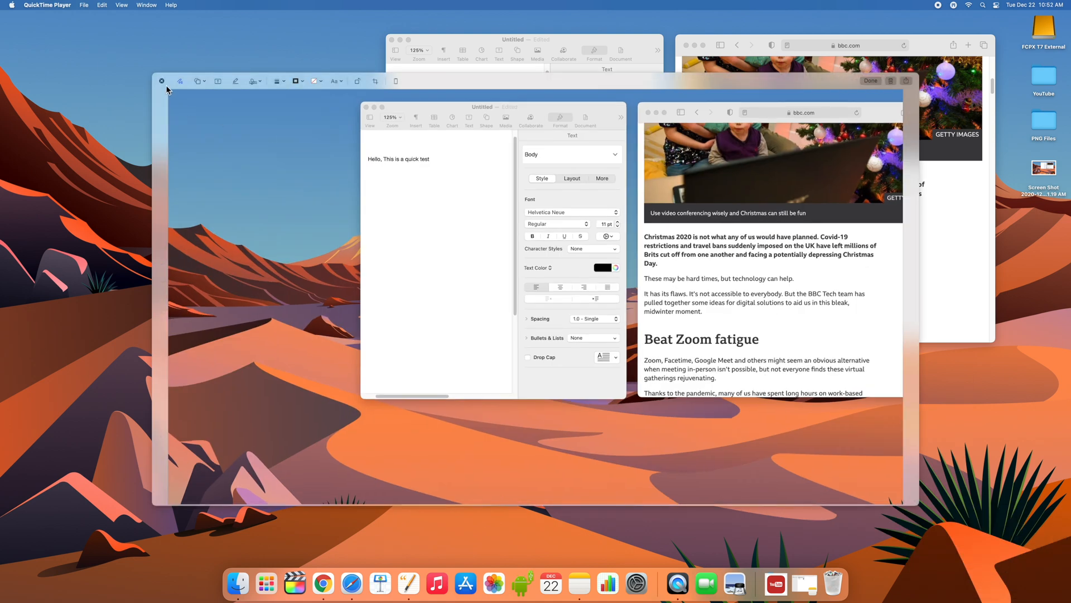
Step: Save the second screenshot to the desktop from Markup
left_click(162, 80)
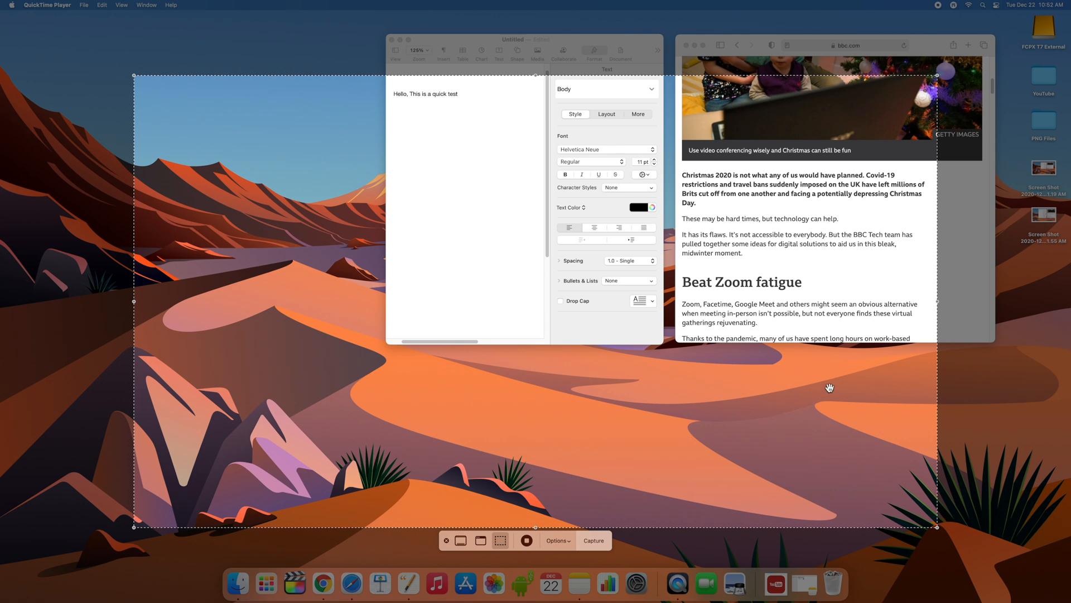
mouse_move(490, 527)
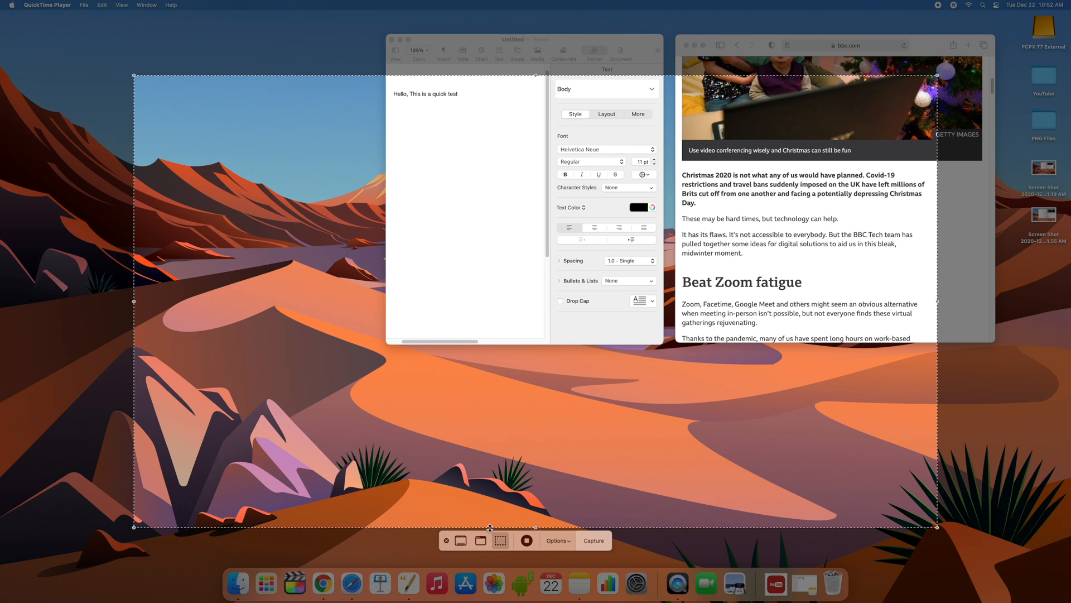
mouse_move(462, 541)
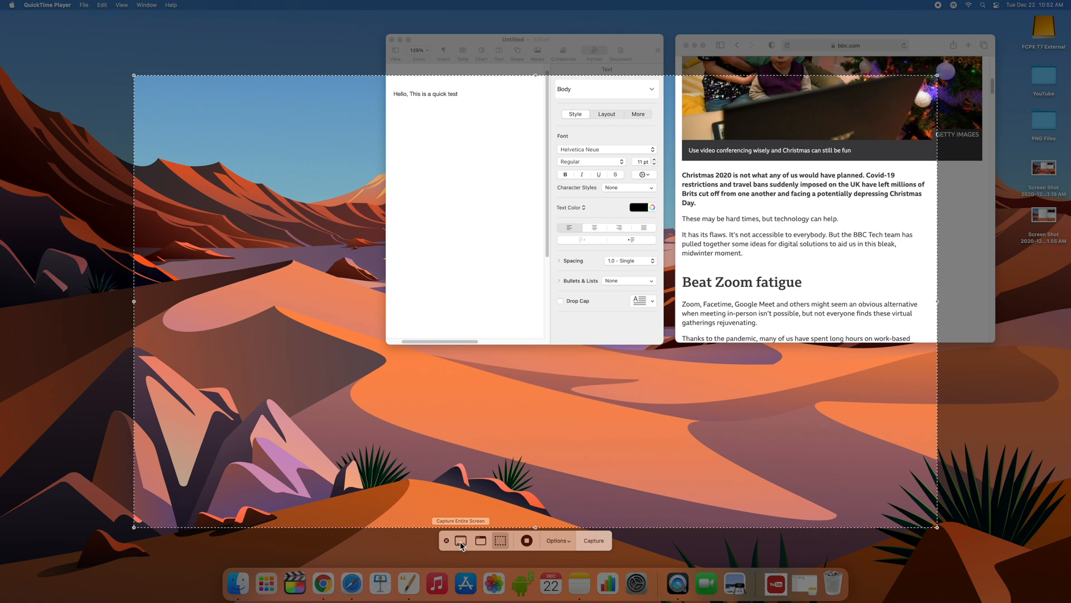
mouse_move(448, 254)
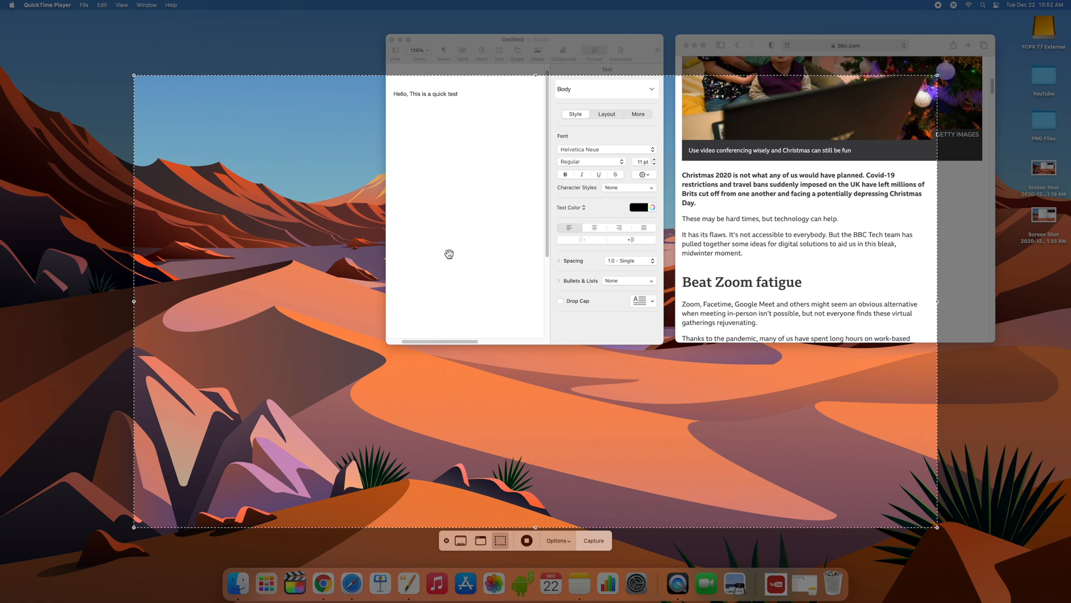
mouse_move(587, 316)
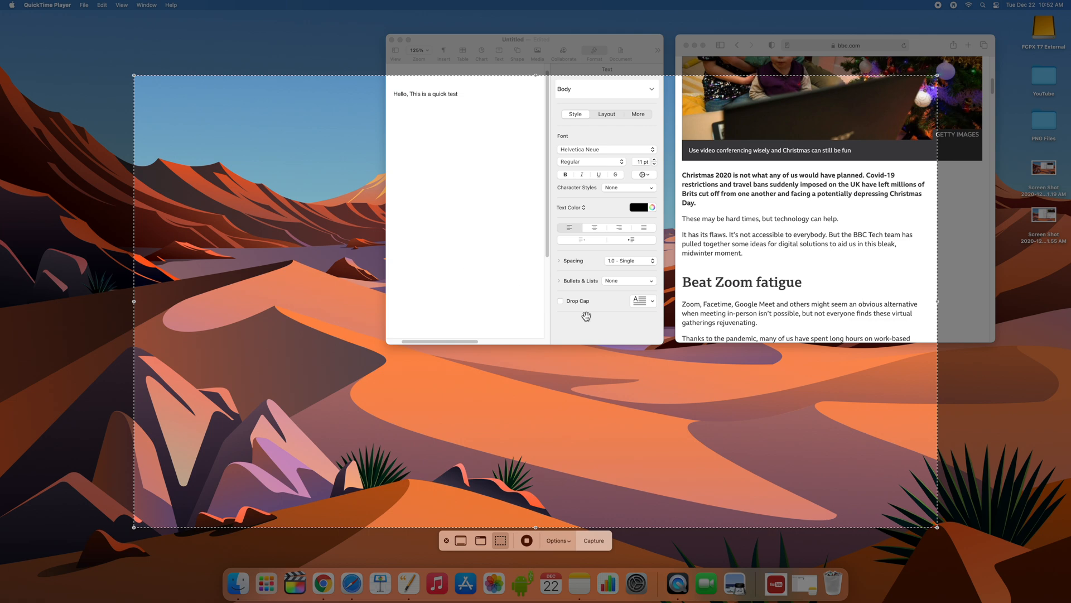
mouse_move(447, 545)
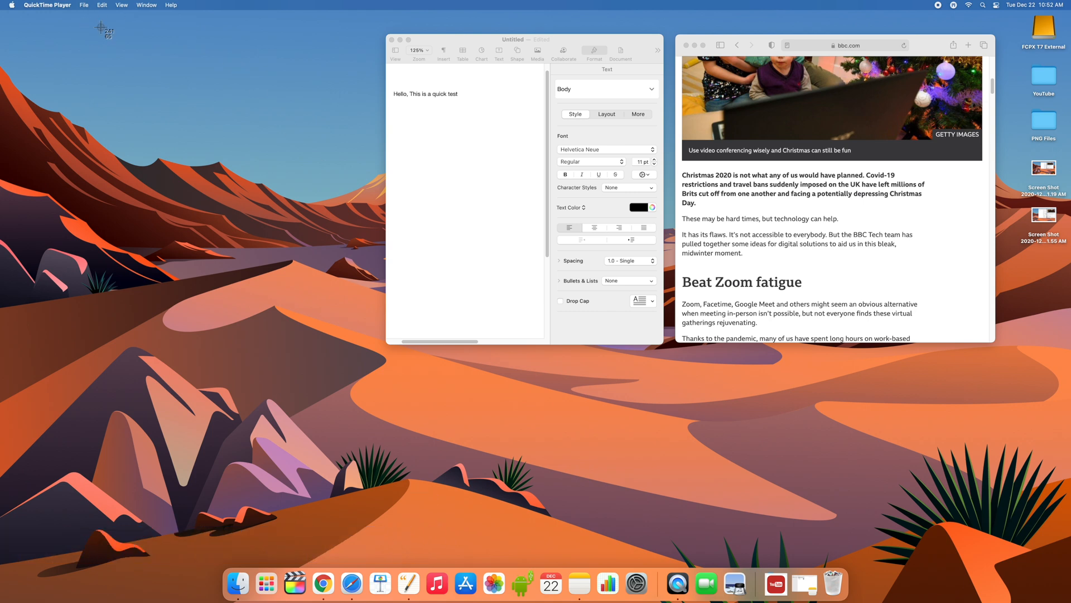
mouse_move(101, 28)
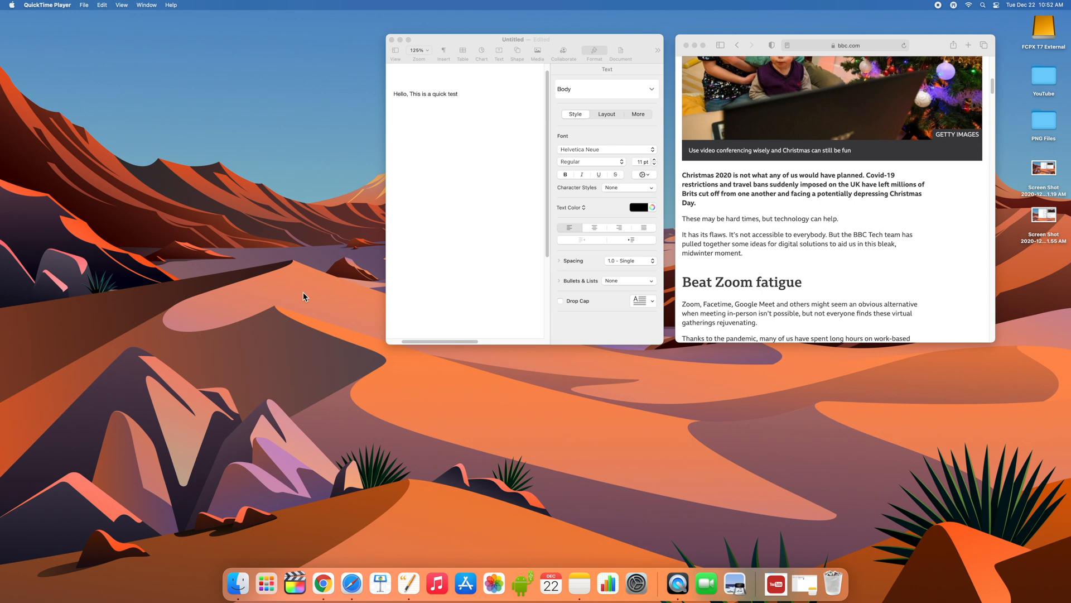
mouse_move(1014, 590)
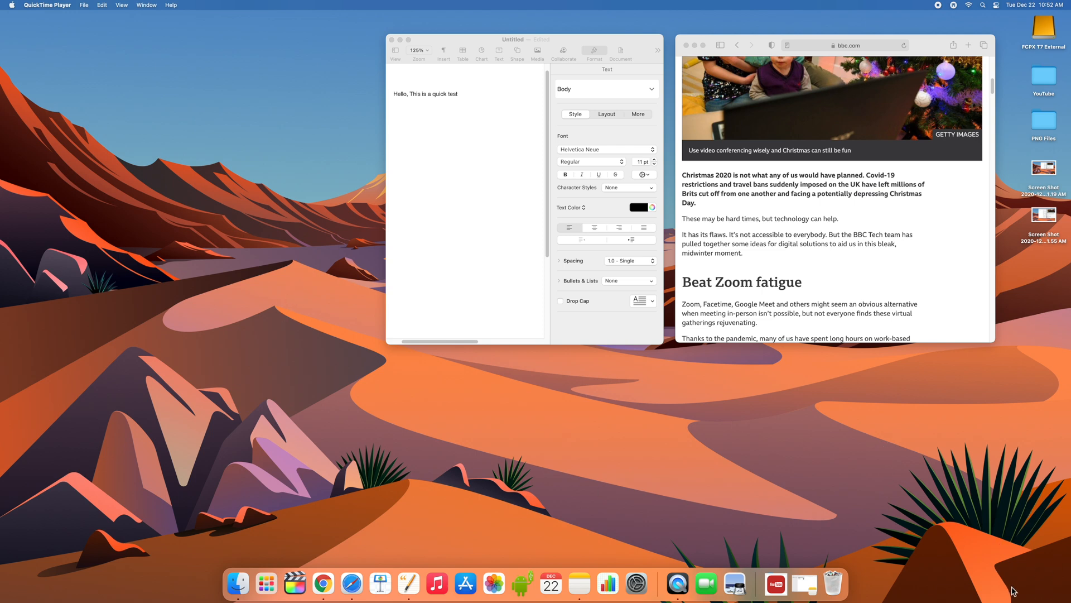
mouse_move(501, 409)
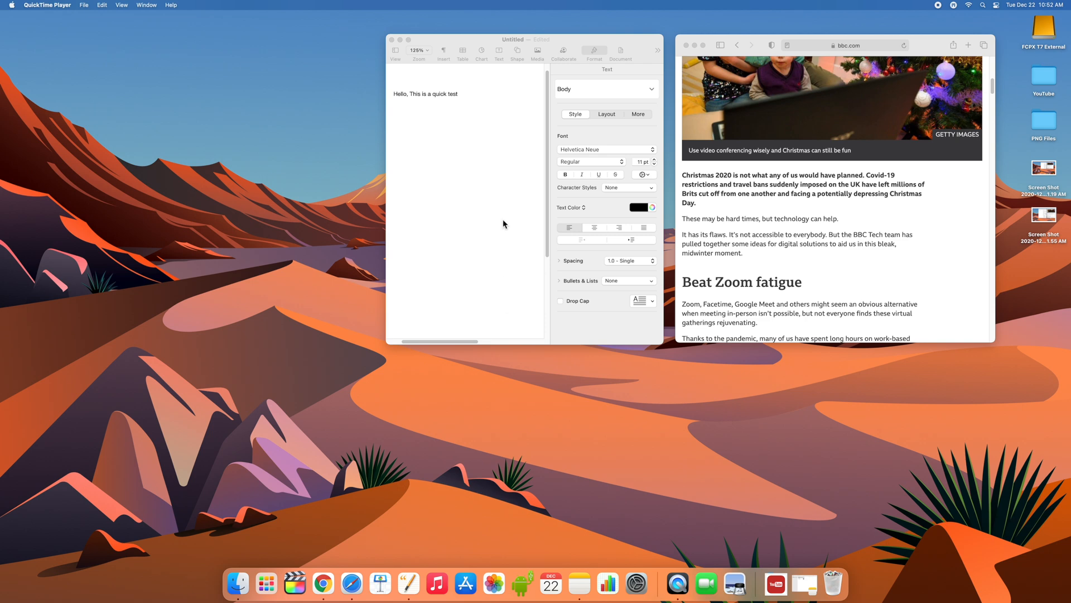
Step: Bring the Pages quick test document to the front and click into its body
left_click(458, 94)
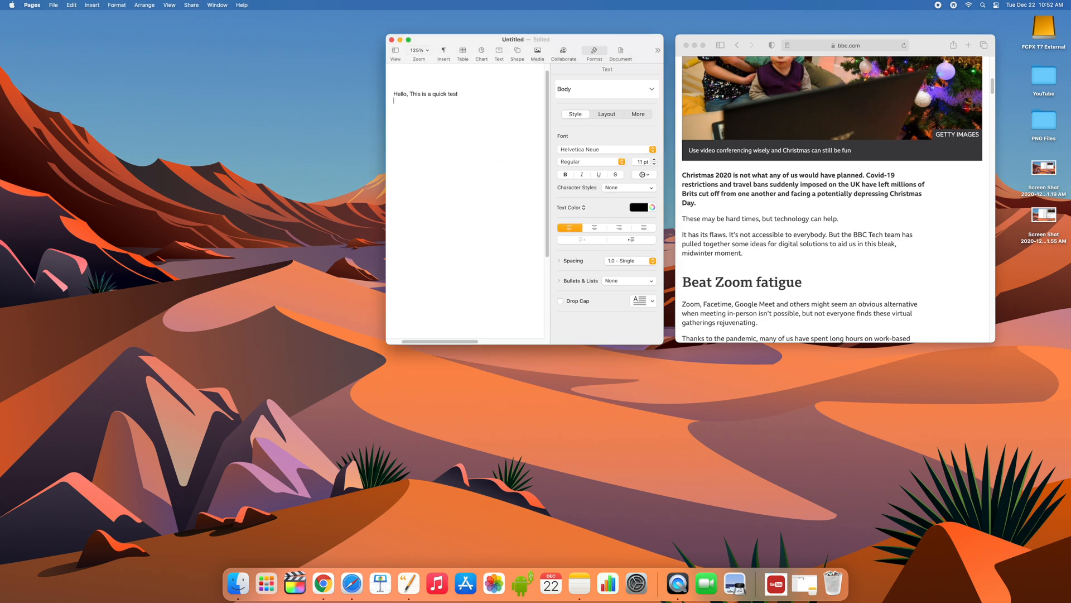
left_click(538, 50)
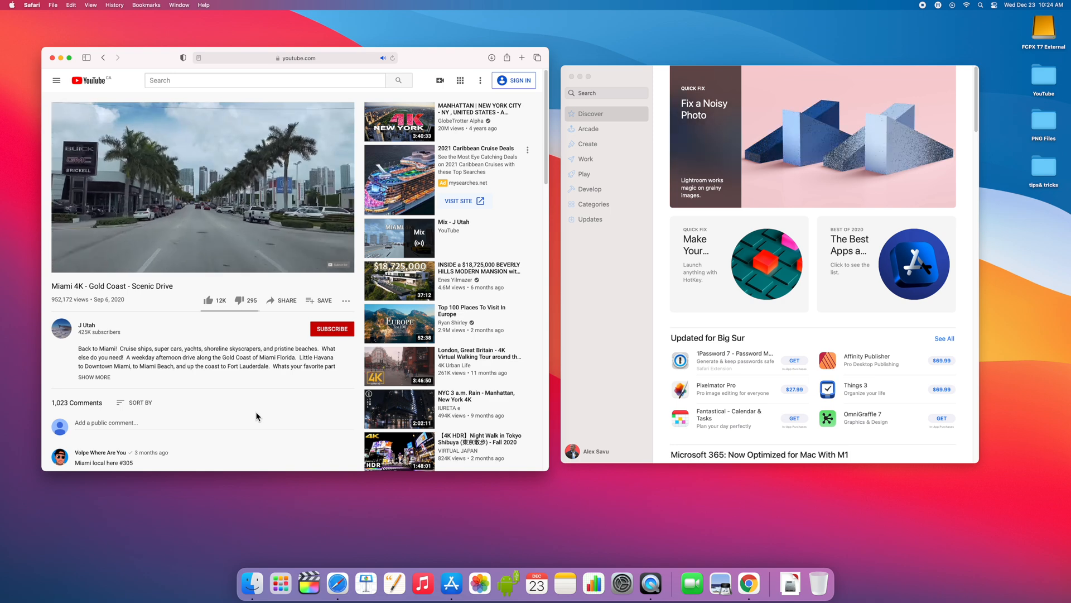
mouse_move(344, 373)
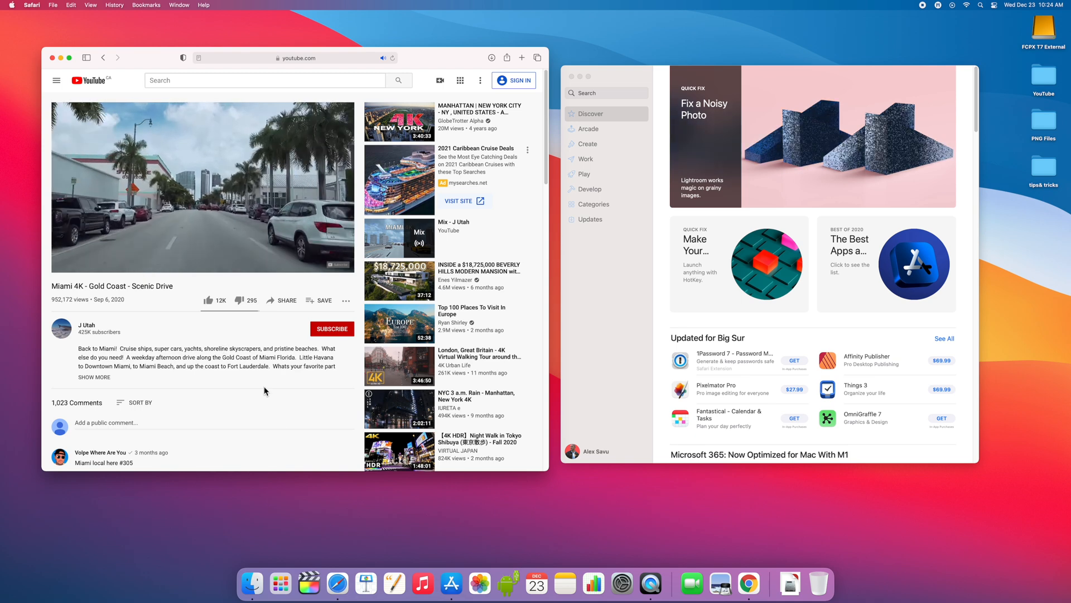
Step: Play the Miami 4K scenic drive video and pop it out into Picture in Picture
left_click(202, 187)
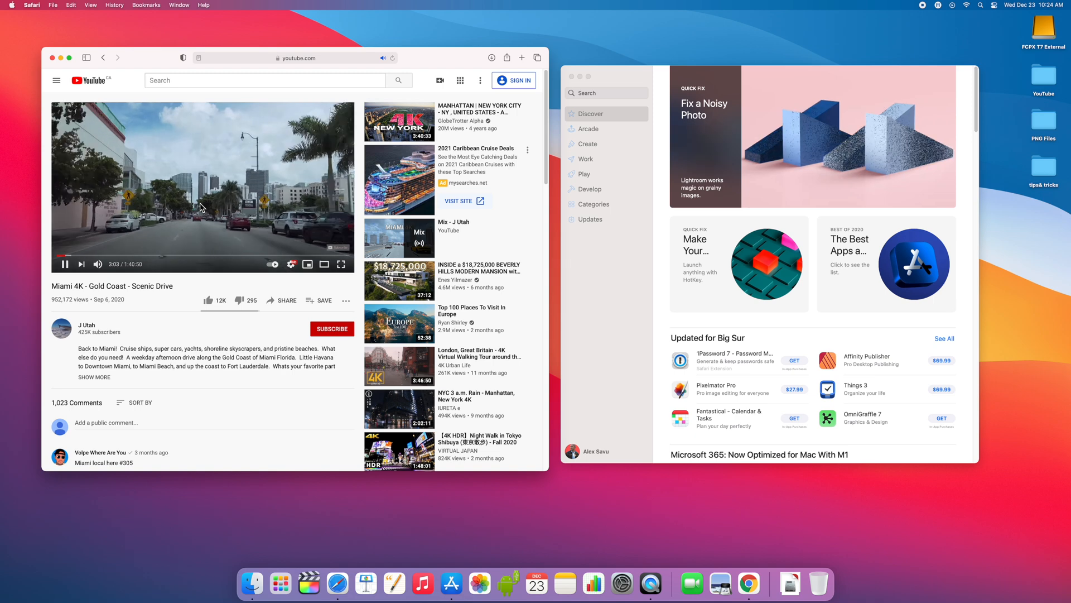
right_click(201, 207)
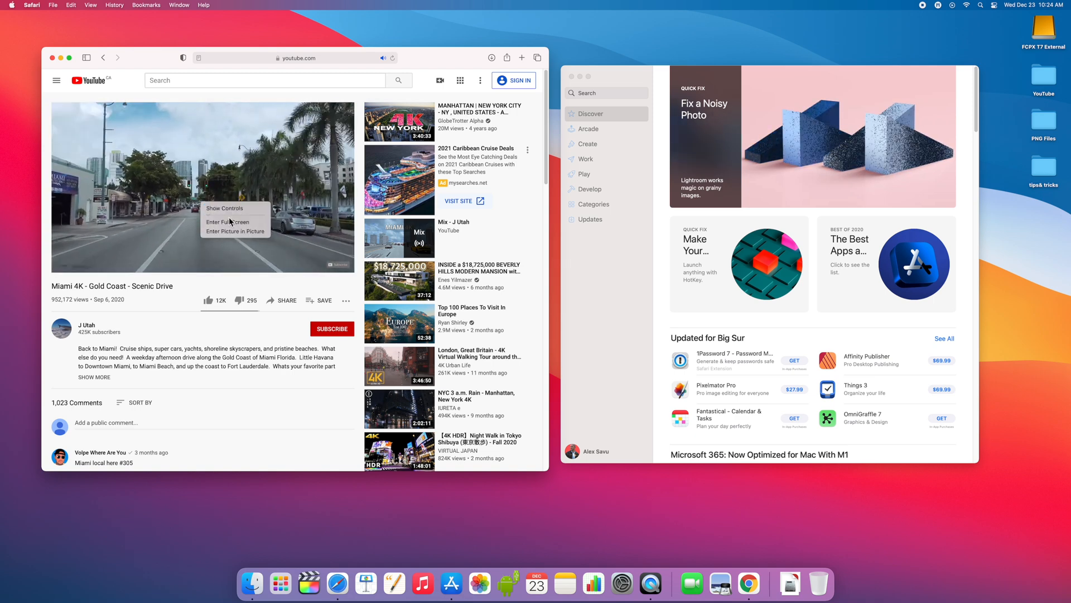
mouse_move(235, 231)
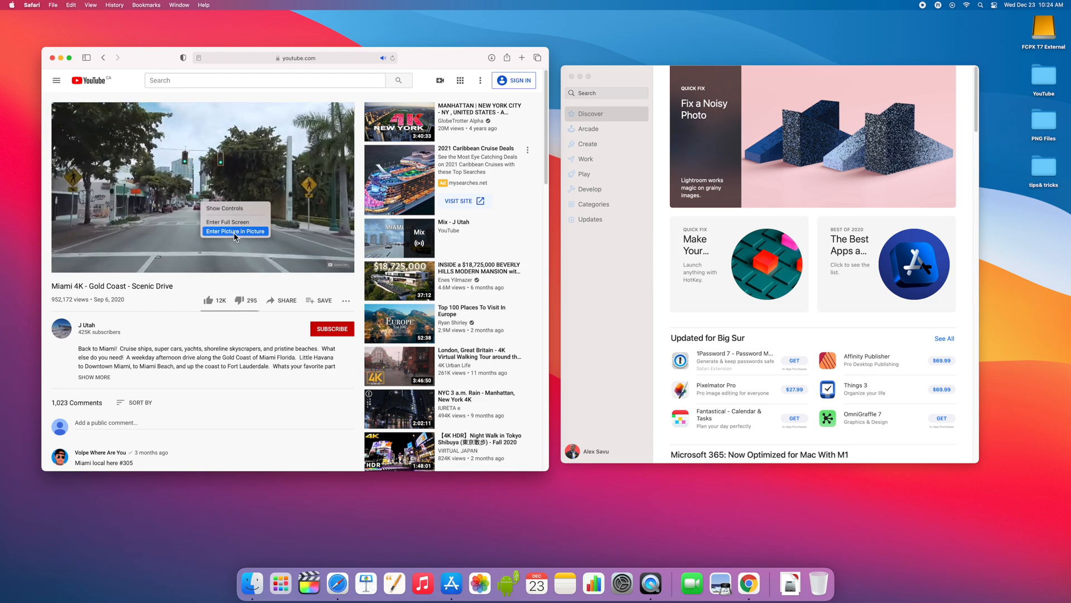
left_click(235, 231)
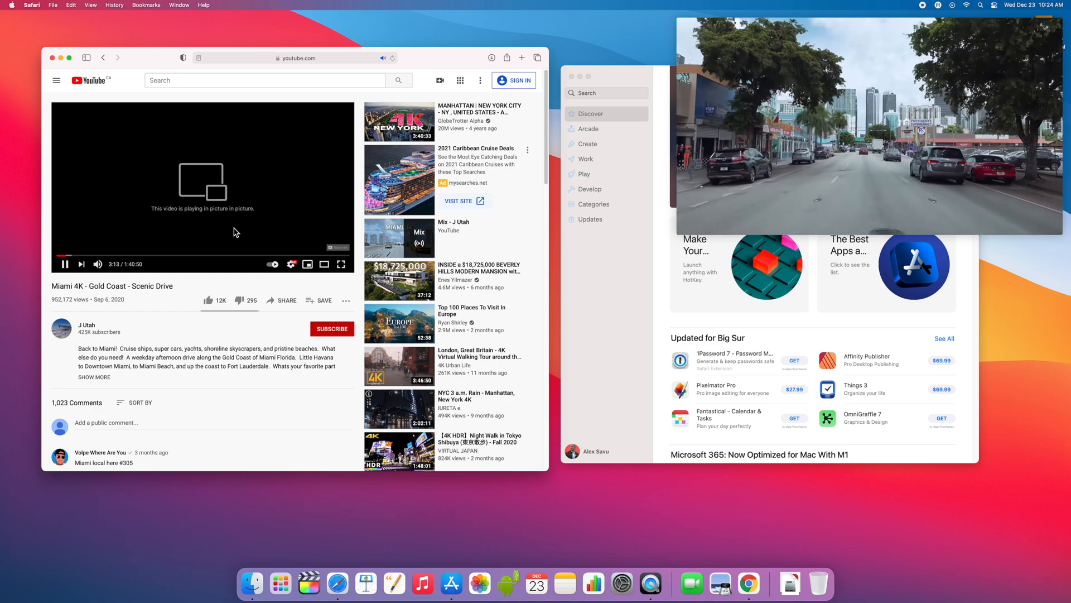
mouse_move(823, 114)
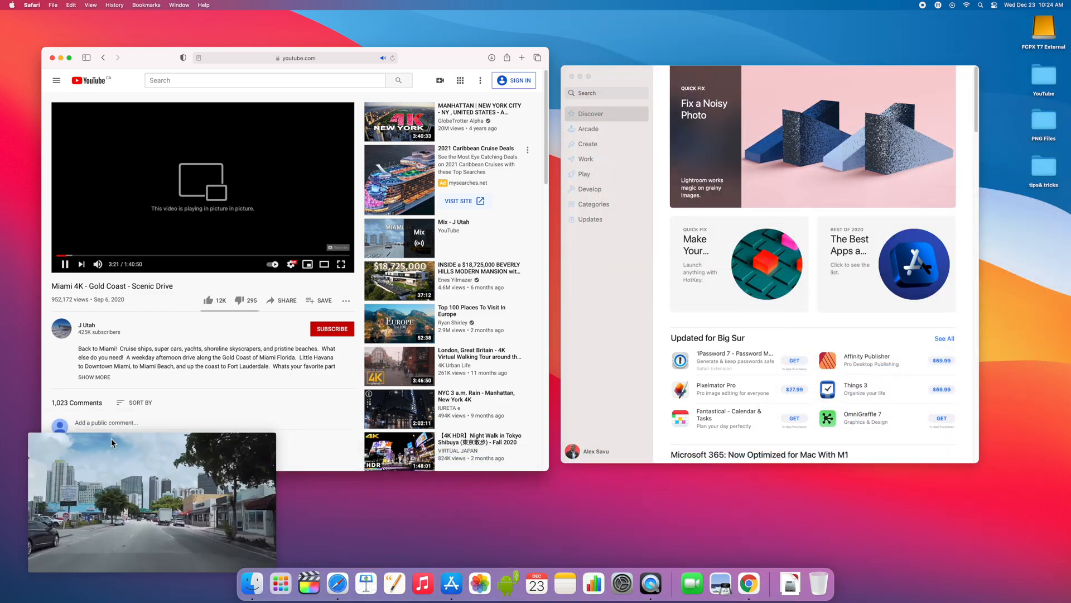
scroll("down", 3)
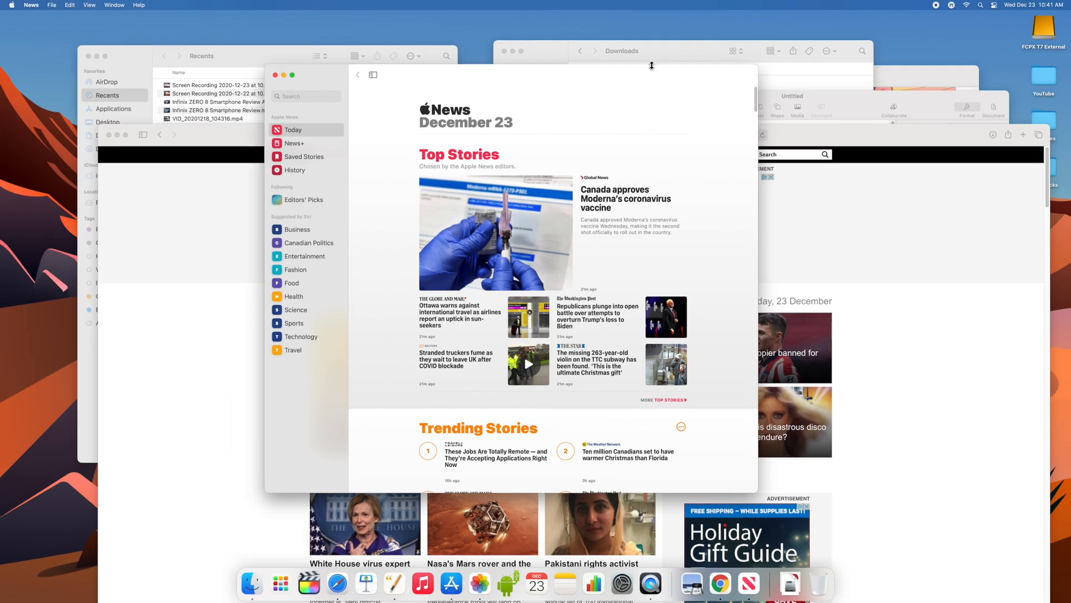
mouse_move(606, 89)
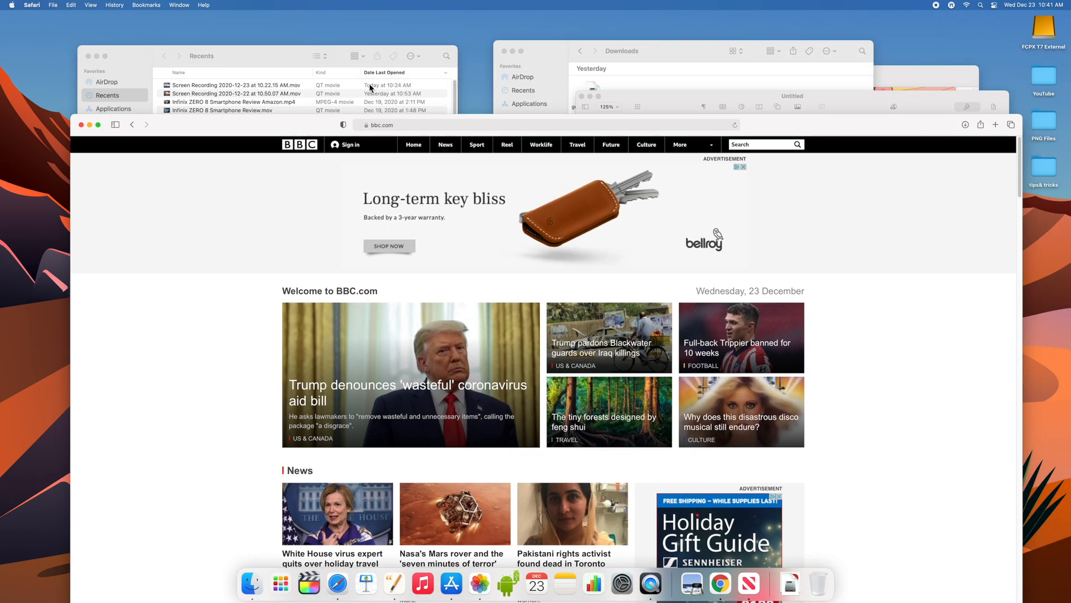
Step: Bring the Downloads folder forward, then use the app switcher to bring Photos to the front
left_click(615, 51)
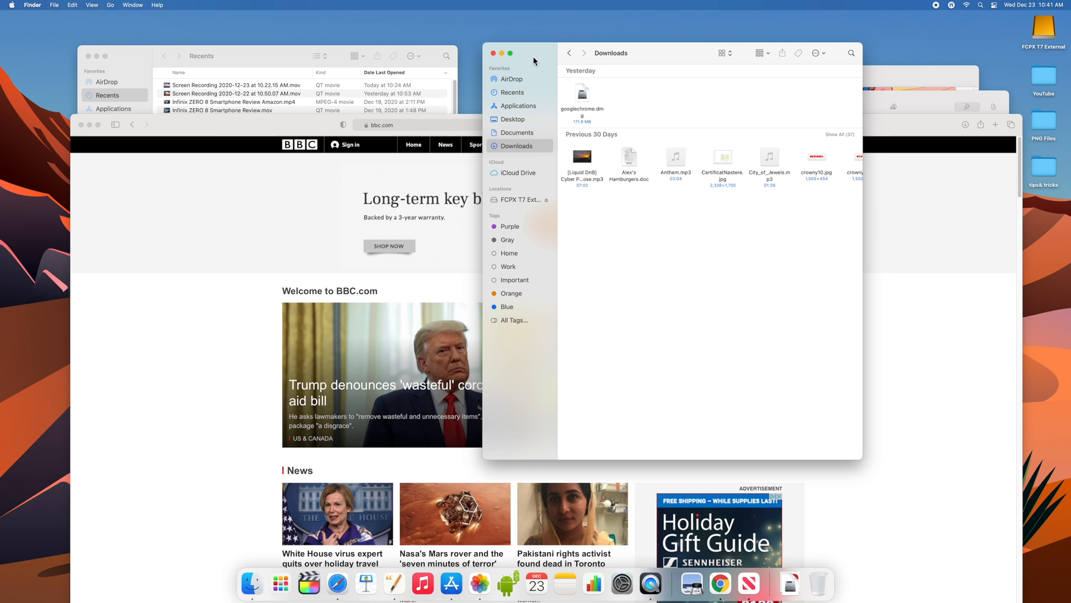
key("cmd+tab")
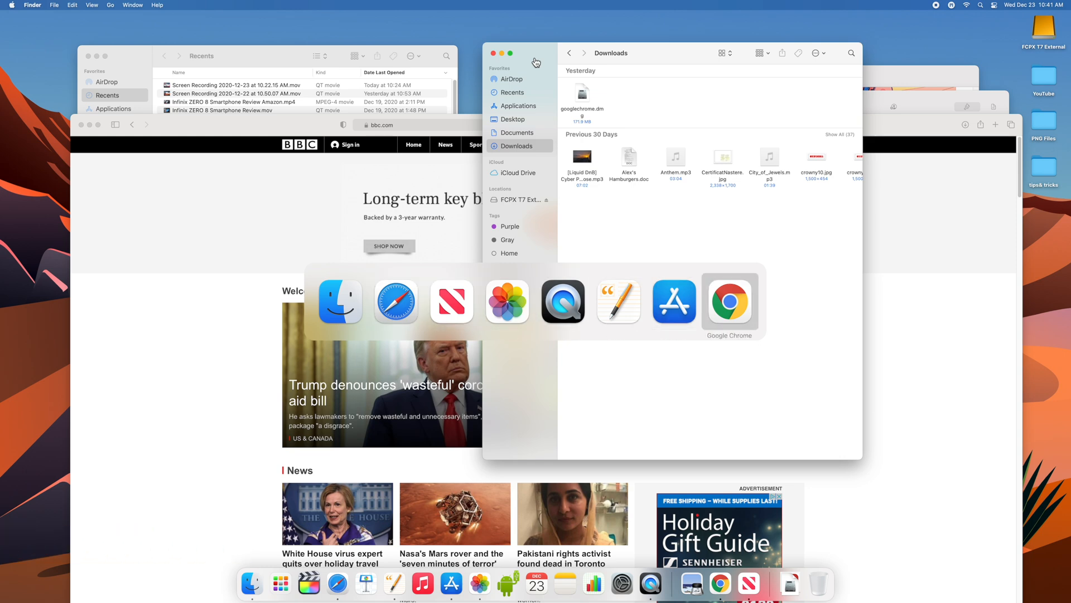
mouse_move(673, 301)
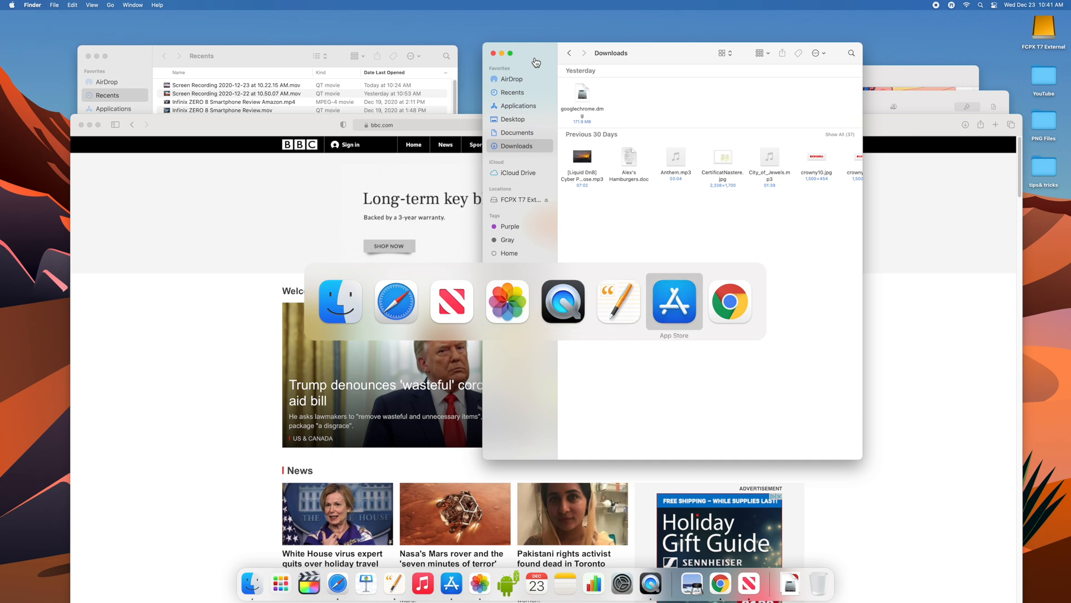
mouse_move(507, 301)
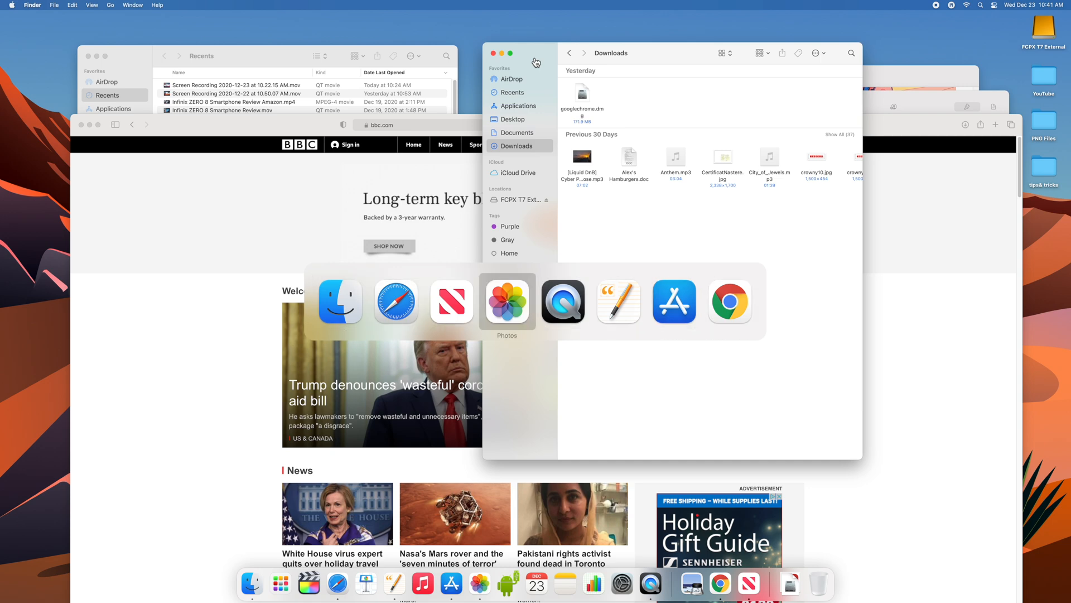
left_click(507, 301)
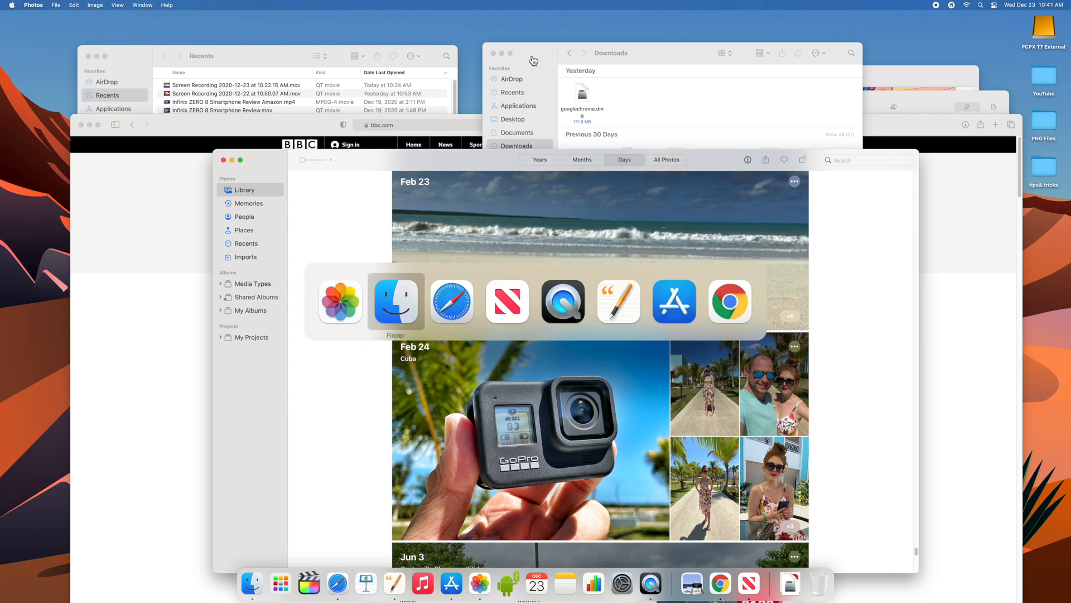
mouse_move(729, 301)
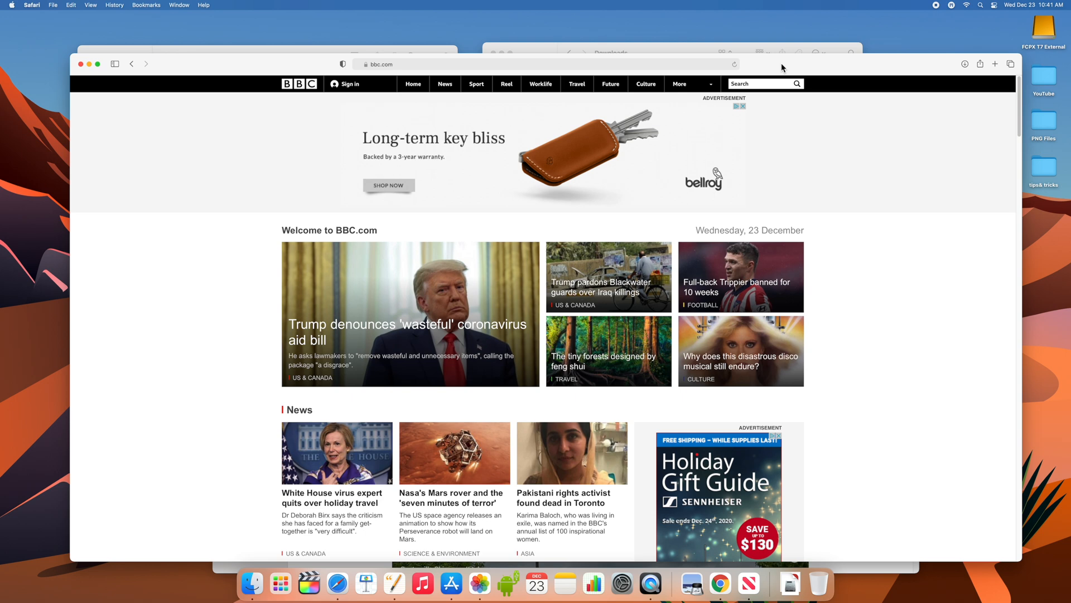
mouse_move(295, 154)
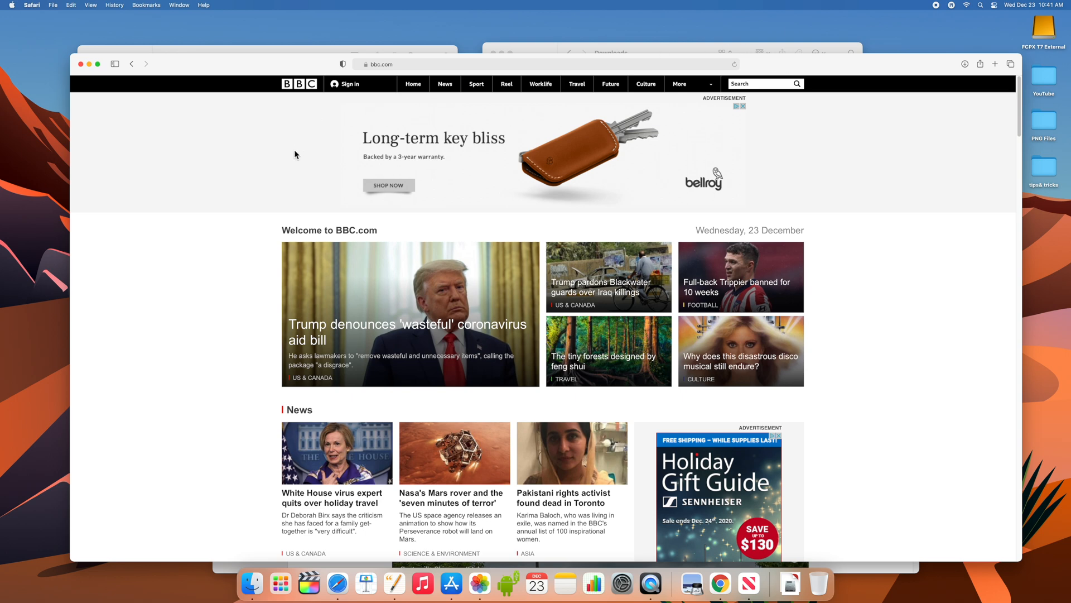
mouse_move(271, 171)
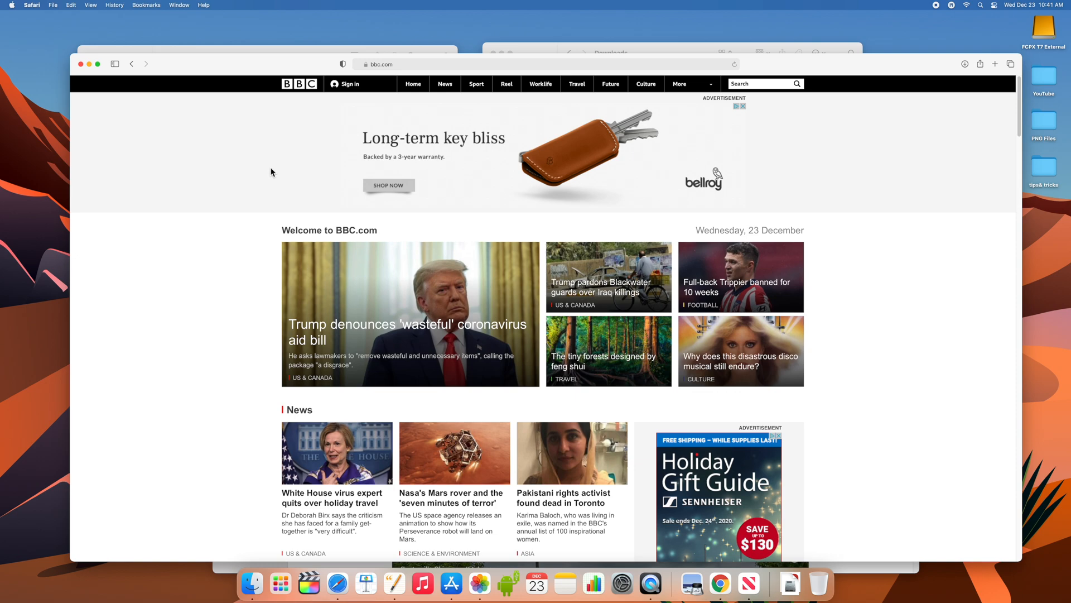
mouse_move(93, 72)
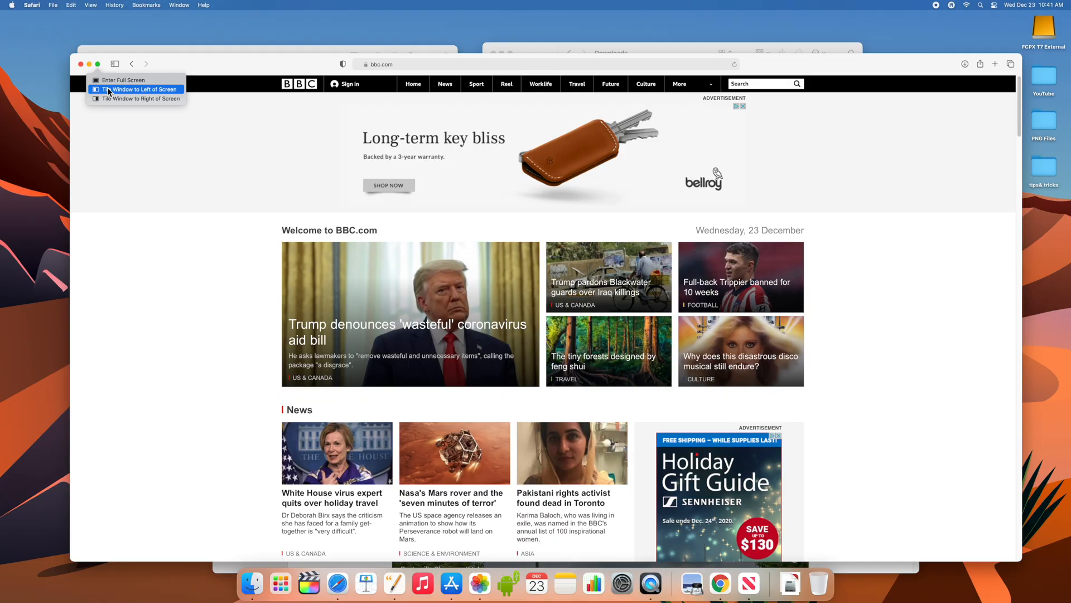
Step: Tile the Safari BBC window to the left half of the screen
left_click(135, 89)
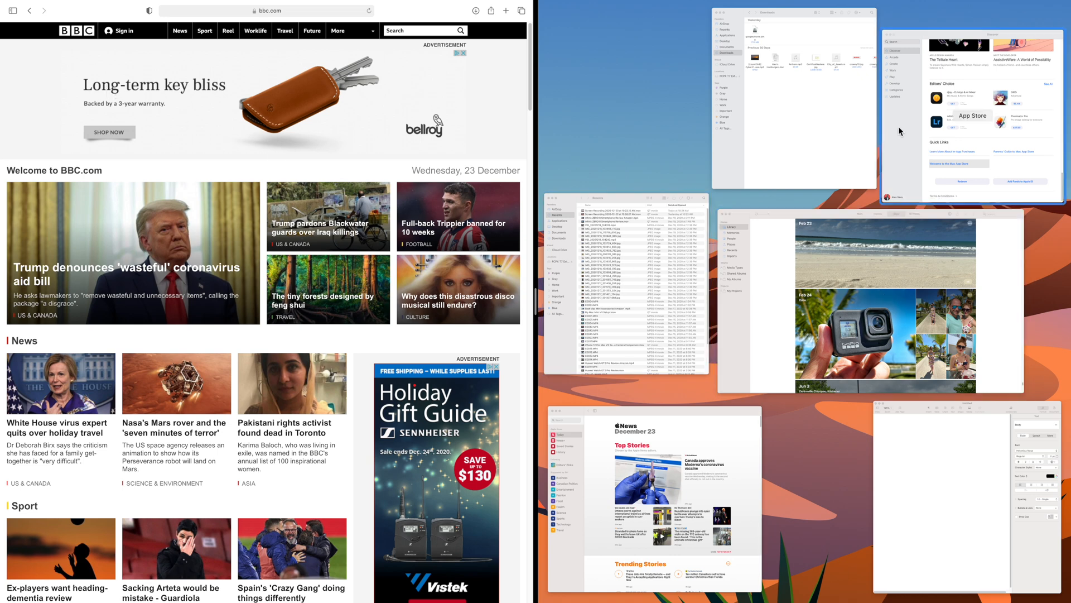
mouse_move(918, 140)
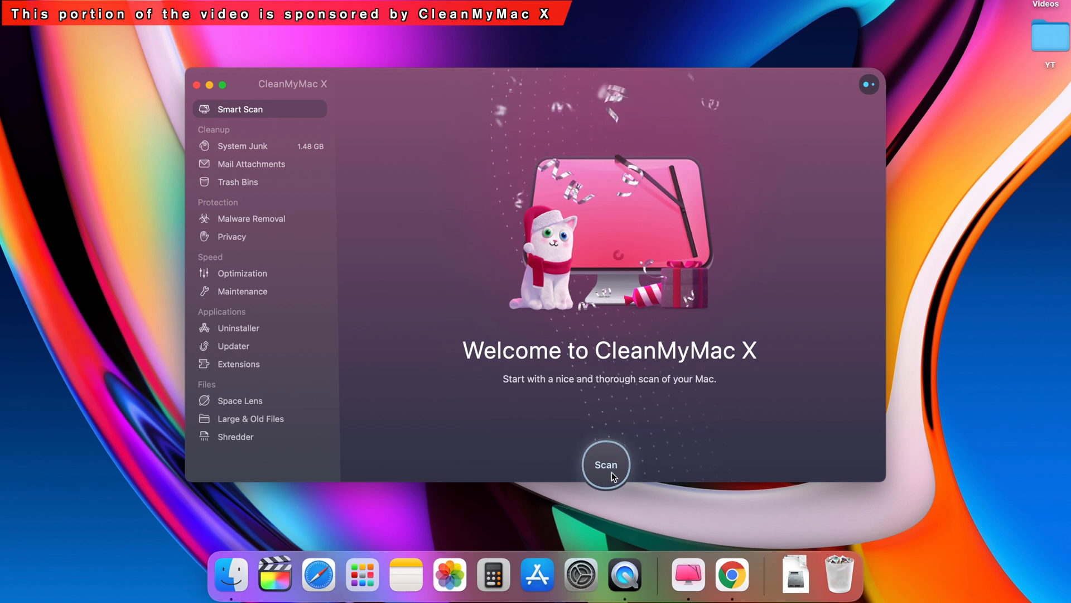
Step: Run a Smart Scan, check Malware Removal, and run a Privacy scan without quitting Google Chrome
left_click(606, 464)
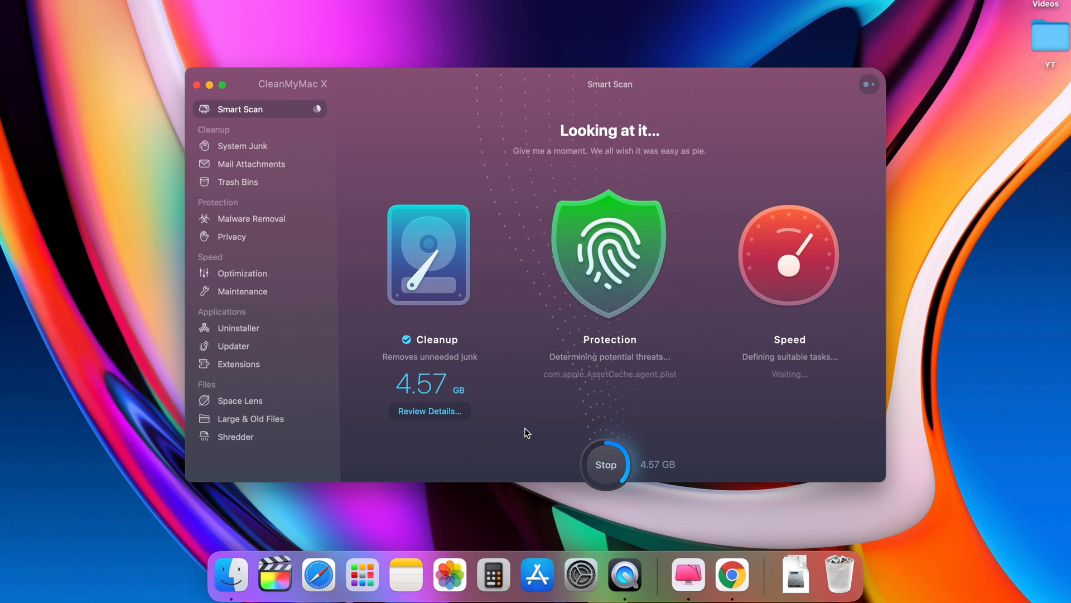
mouse_move(776, 384)
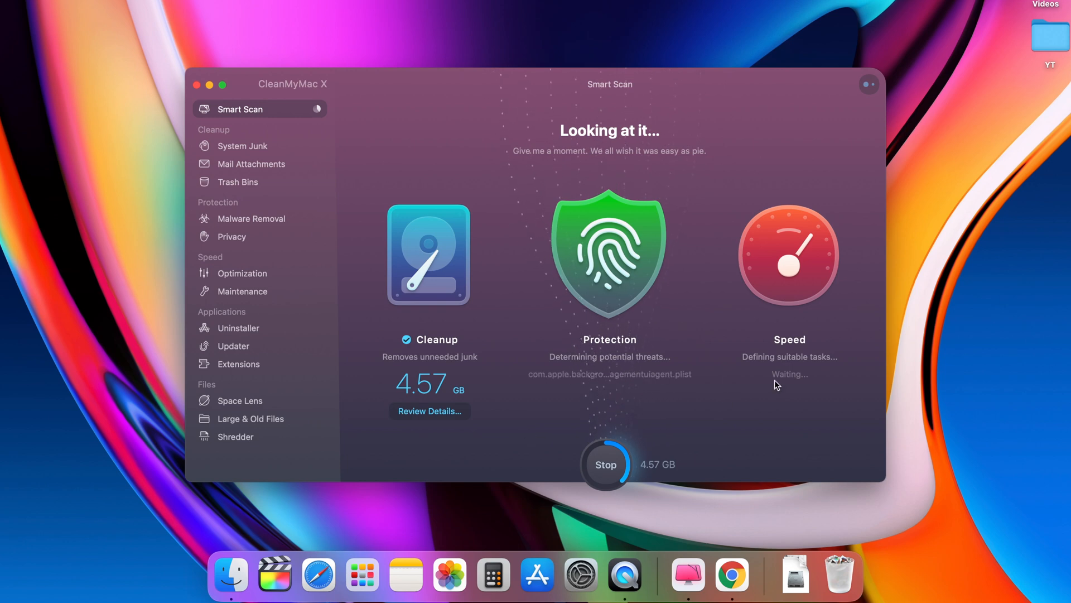
mouse_move(255, 222)
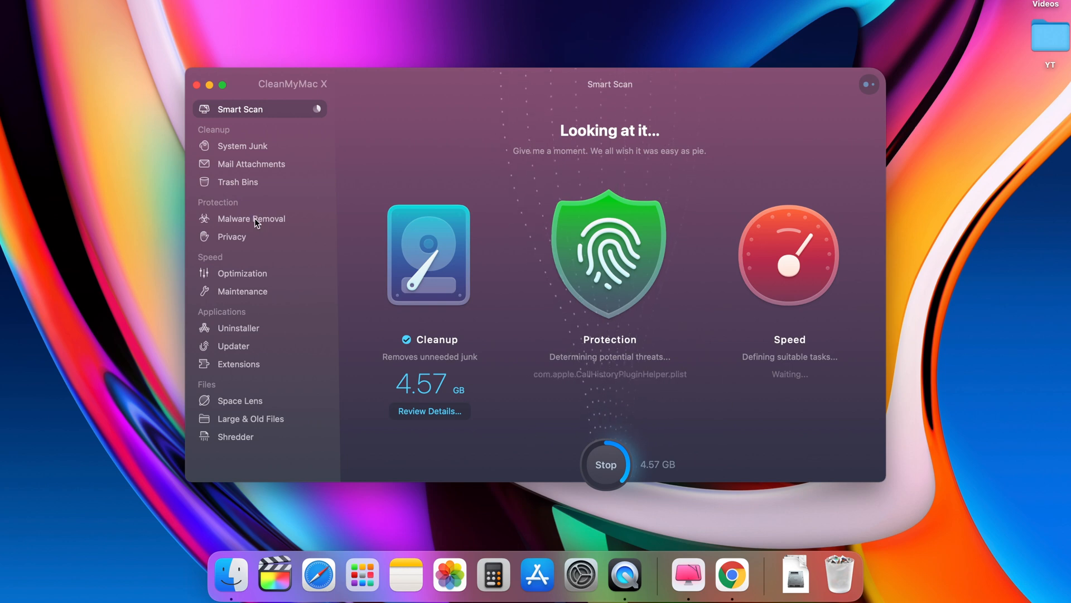
left_click(250, 218)
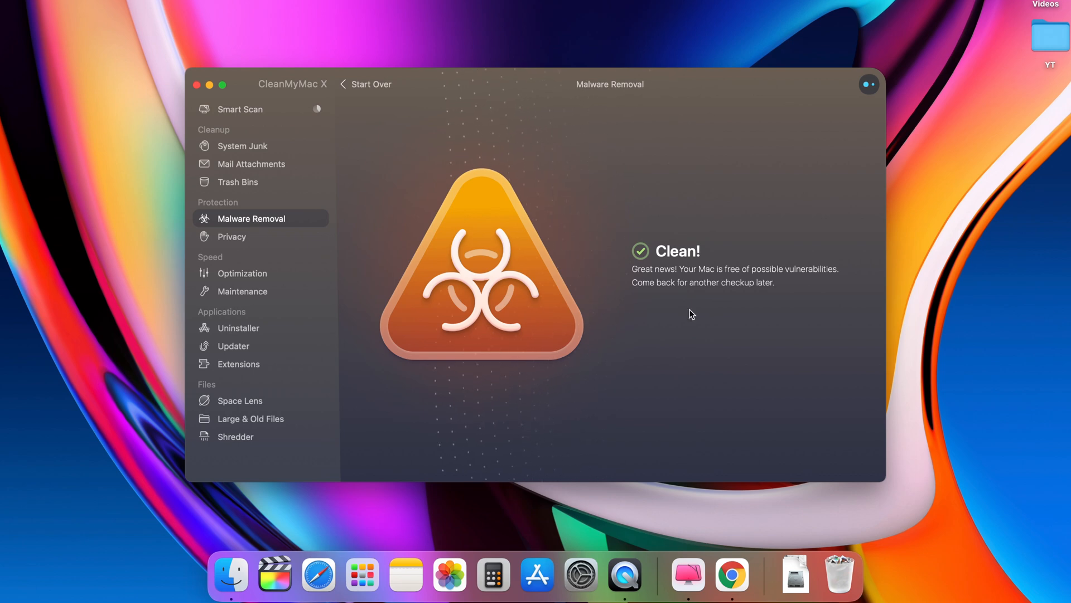
mouse_move(328, 248)
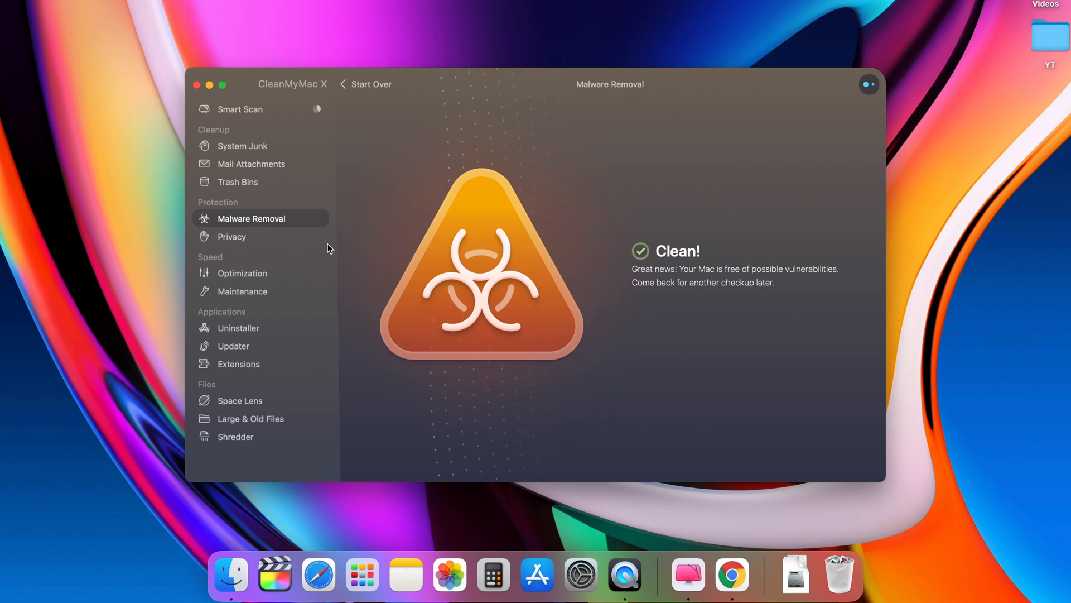
left_click(232, 236)
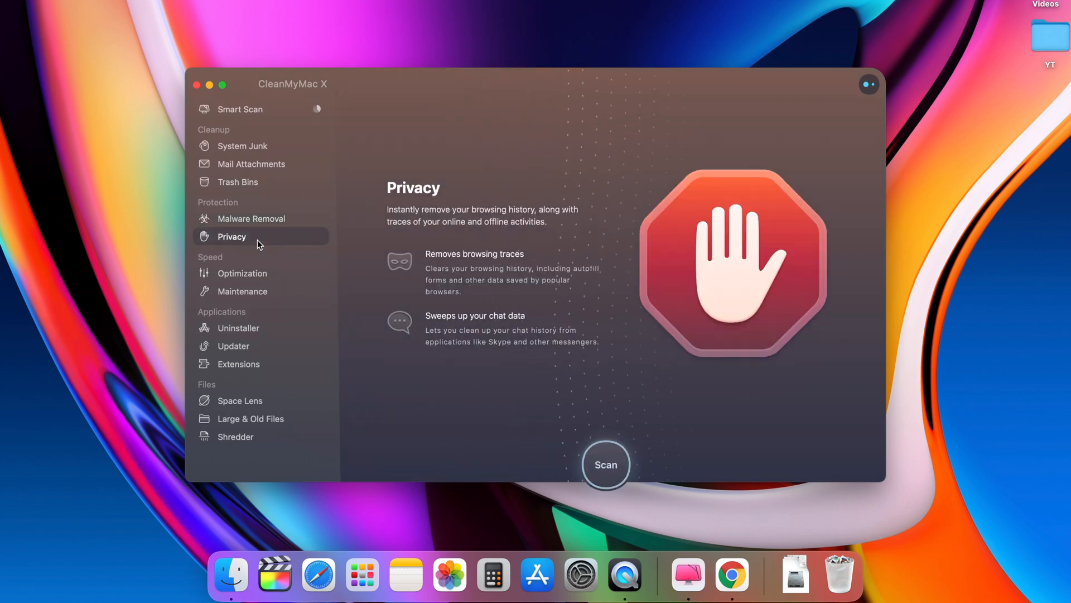
left_click(605, 464)
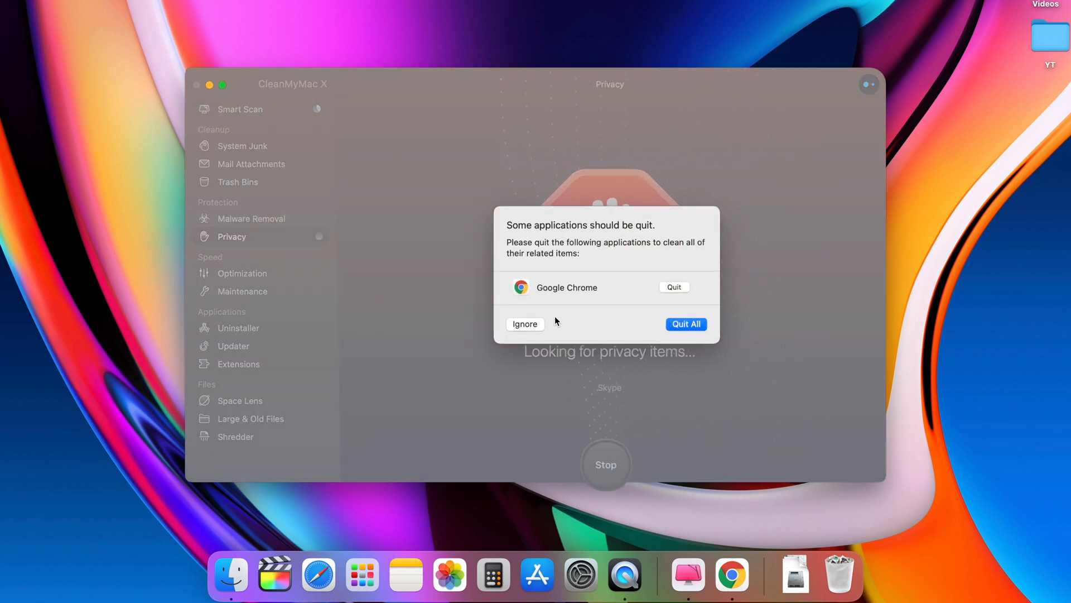
left_click(524, 323)
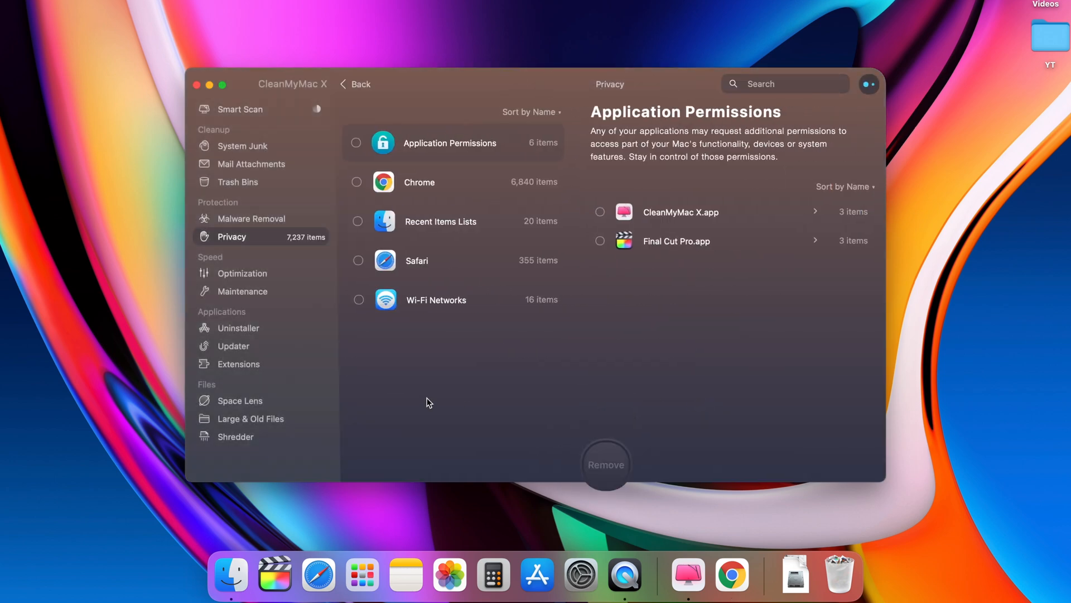
Step: Review Google Chrome's removal options in Uninstaller and check Updater for app updates
left_click(238, 329)
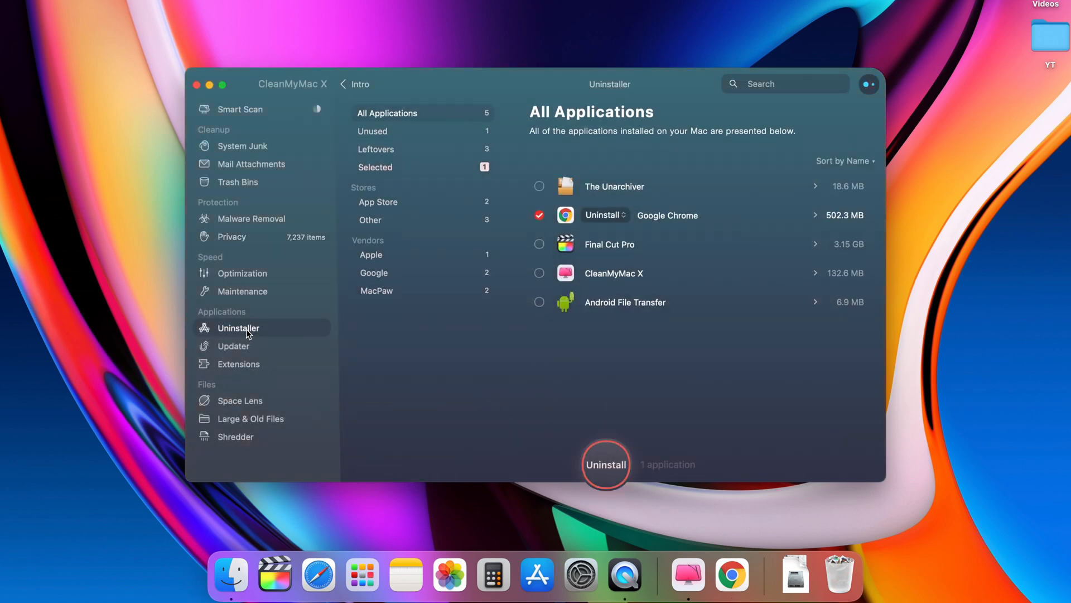
left_click(539, 216)
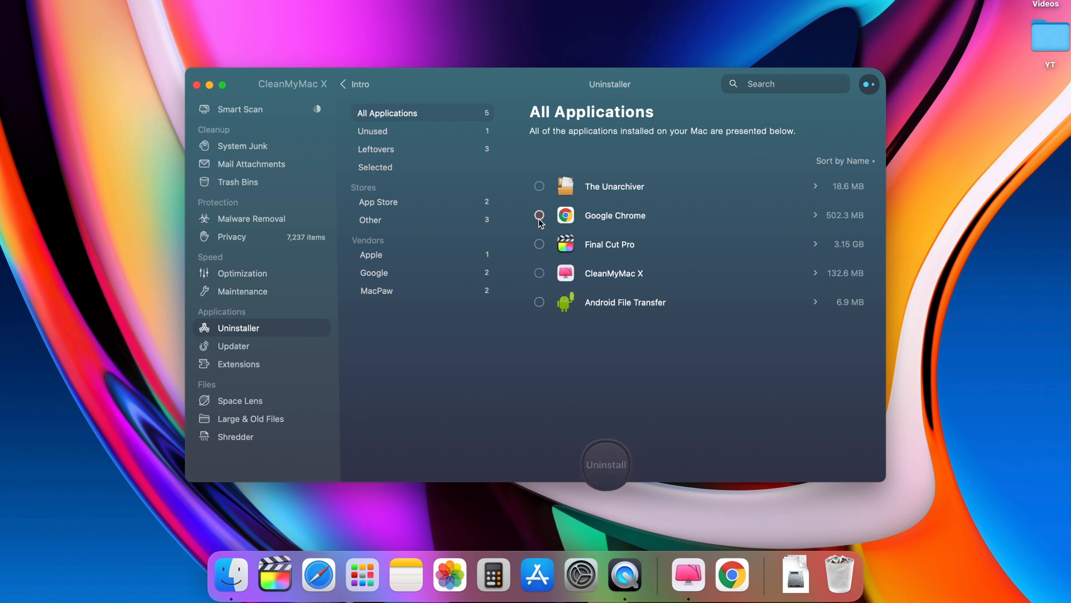
left_click(539, 215)
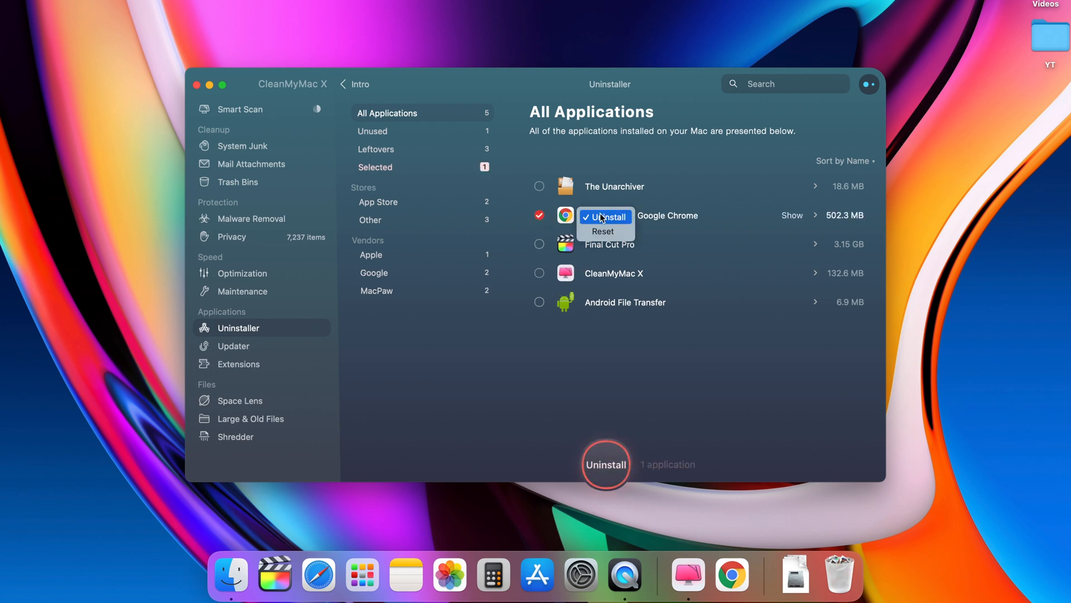
left_click(605, 216)
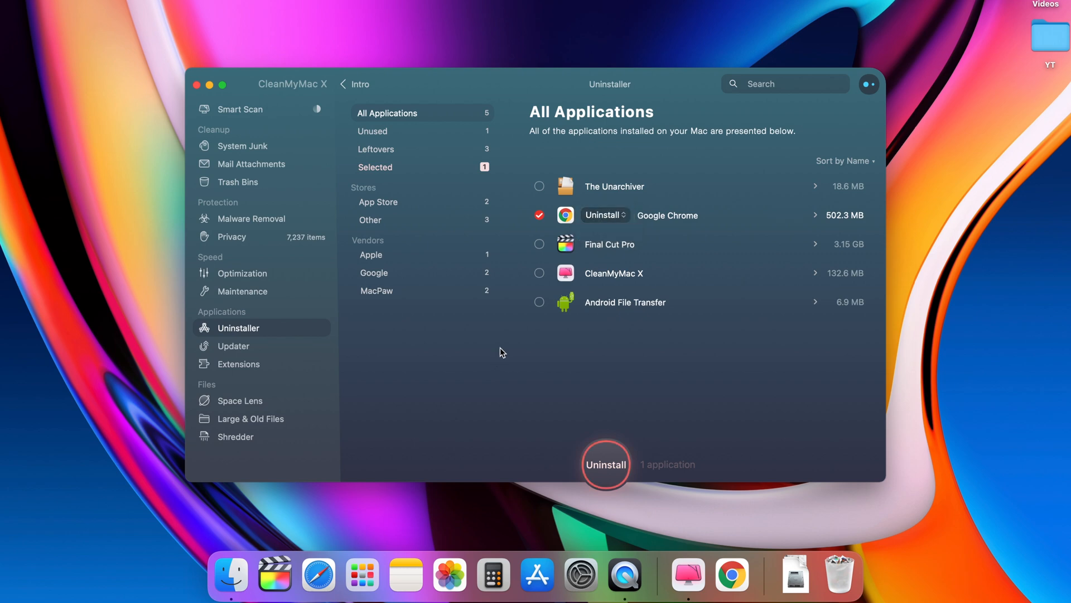
left_click(539, 214)
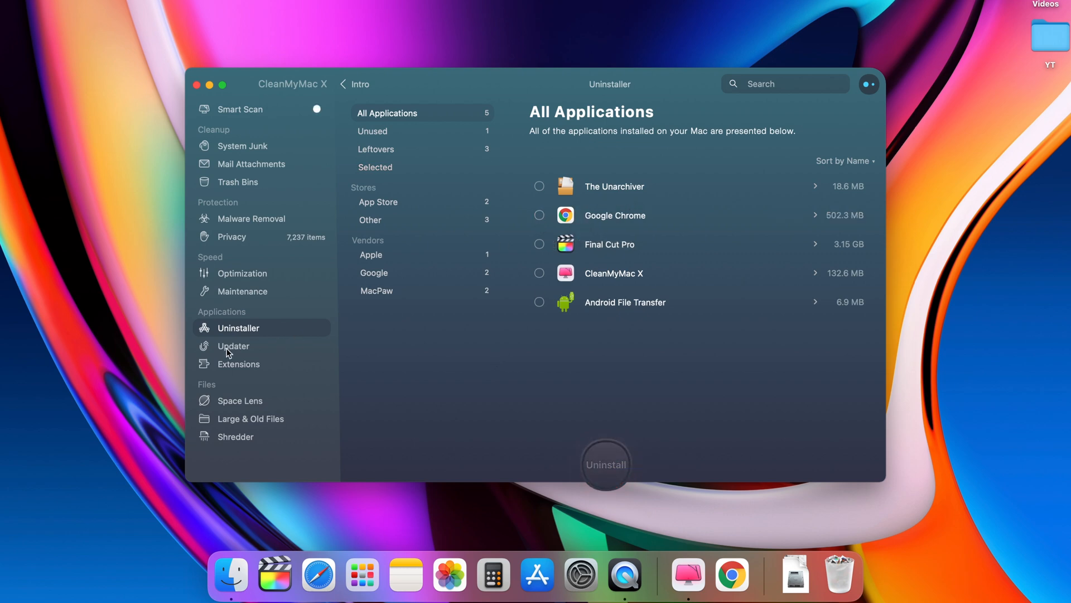
left_click(233, 346)
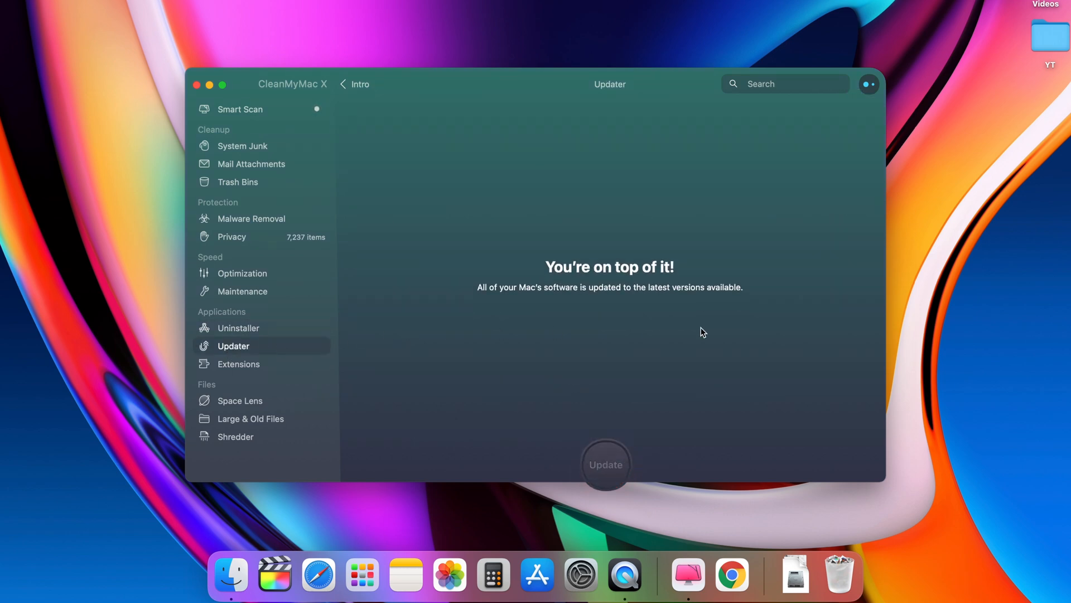
mouse_move(255, 428)
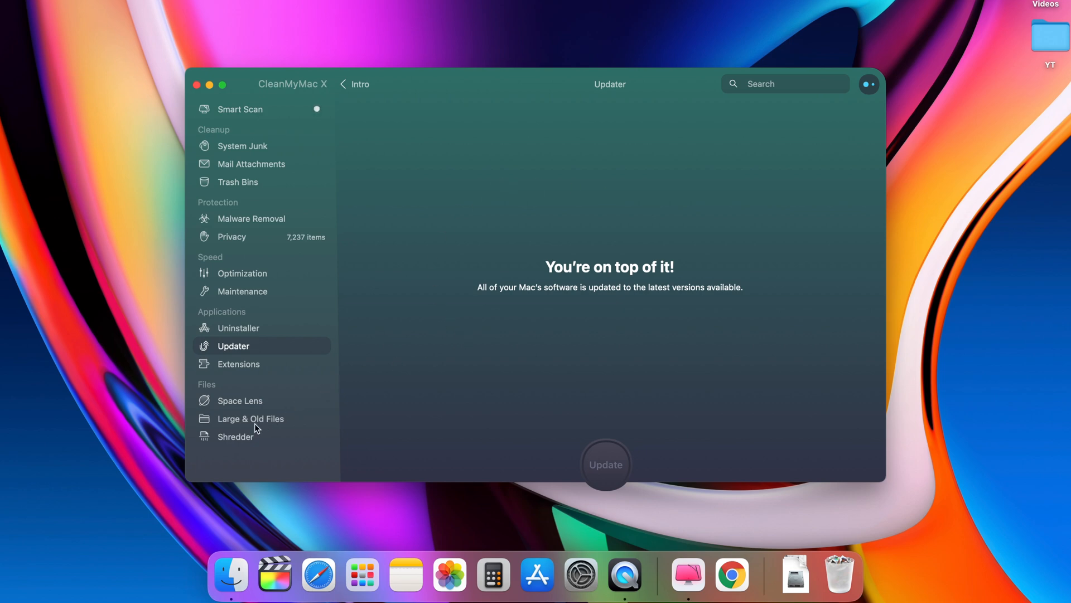
left_click(251, 418)
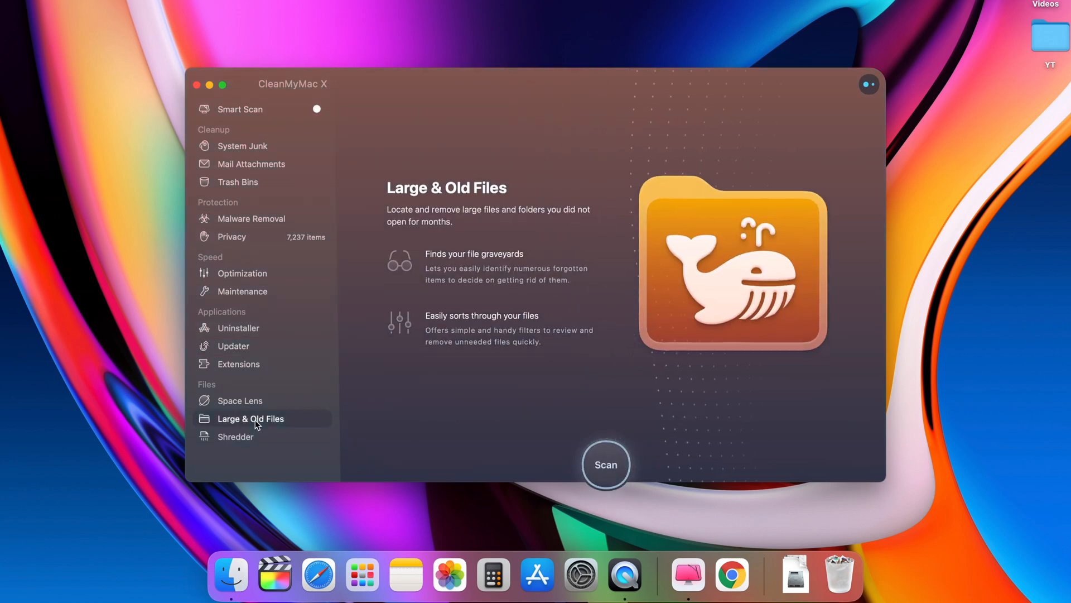
Step: Scan for large and old files, try Shredder's Select Files then cancel, and view Smart Scan results
left_click(605, 465)
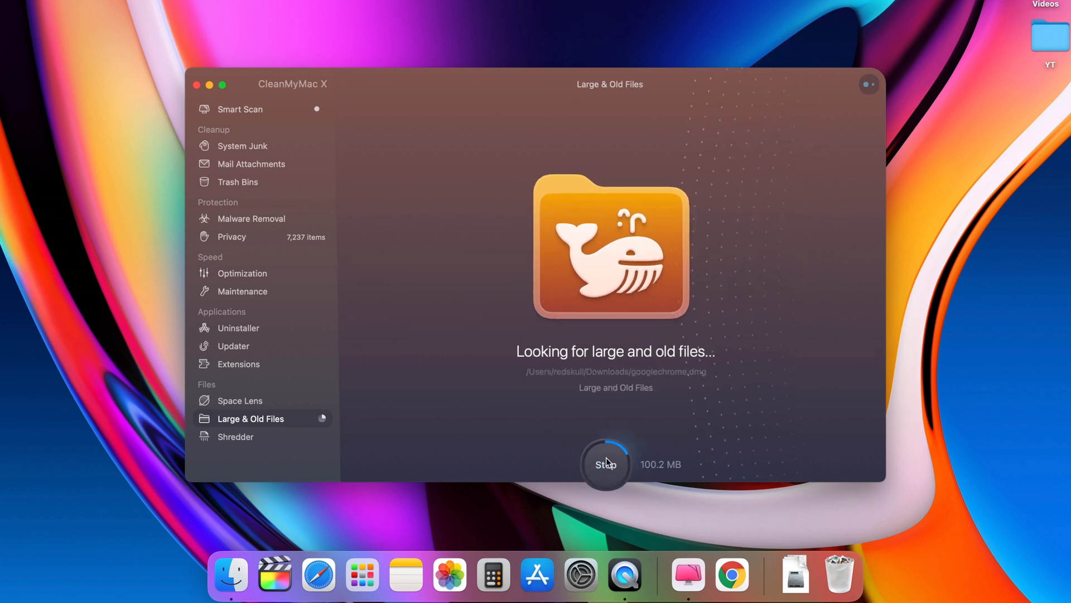
left_click(605, 464)
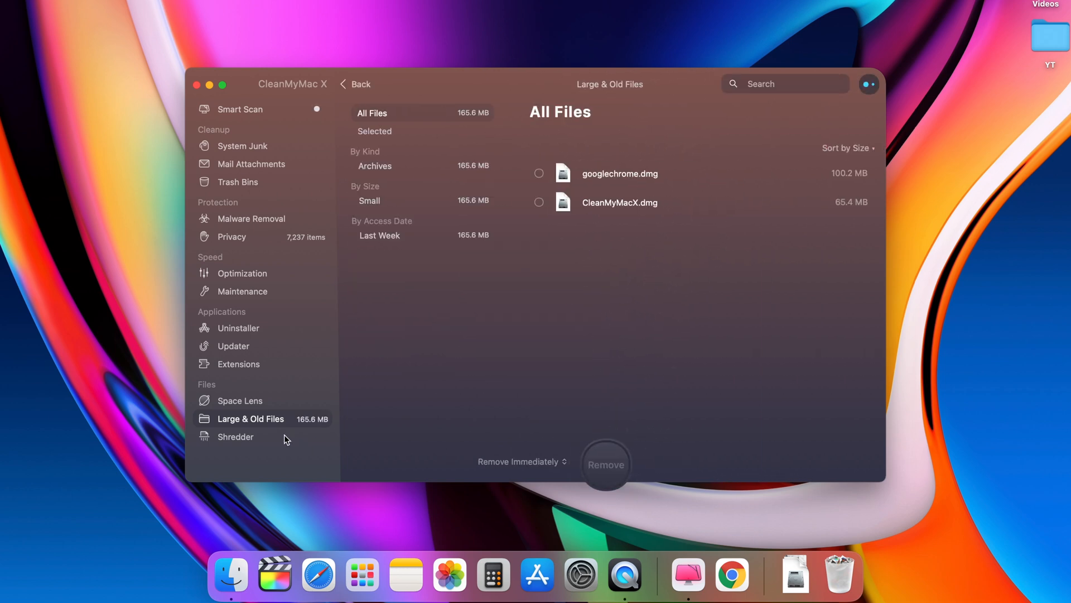
left_click(236, 436)
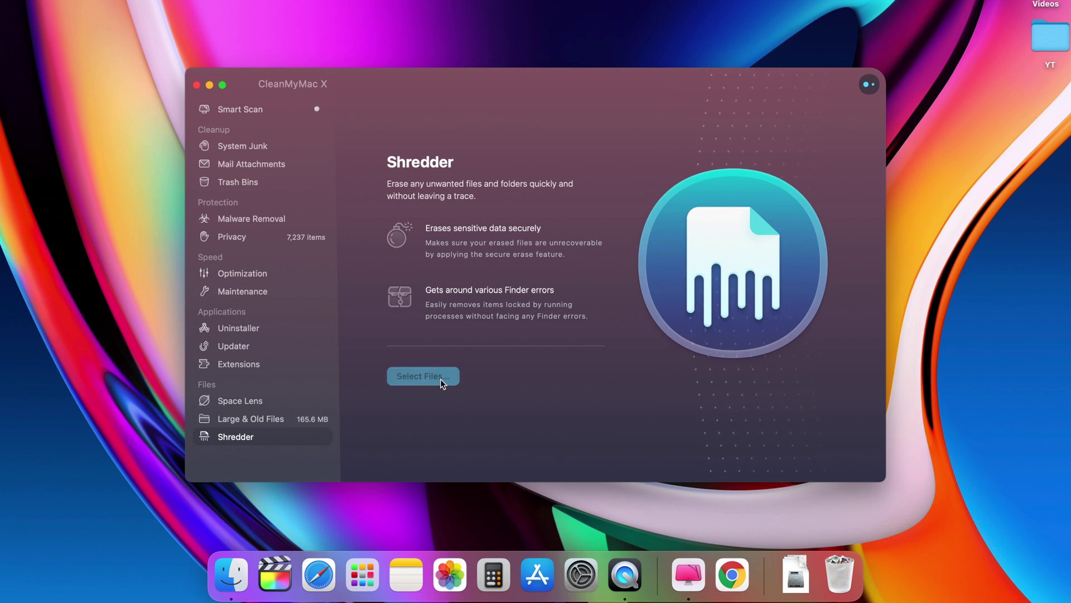
left_click(422, 376)
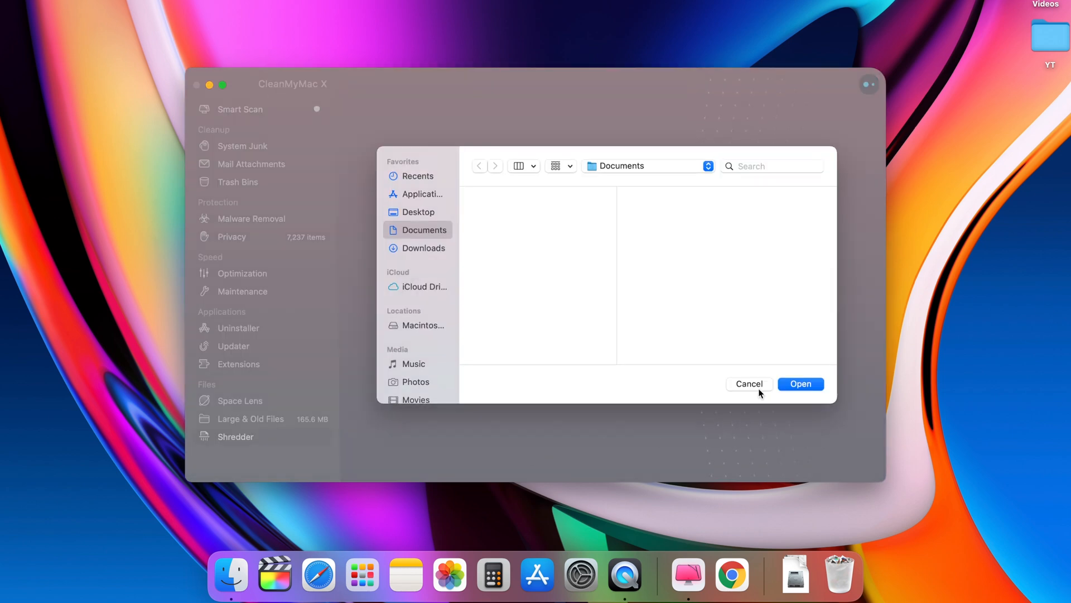
left_click(748, 383)
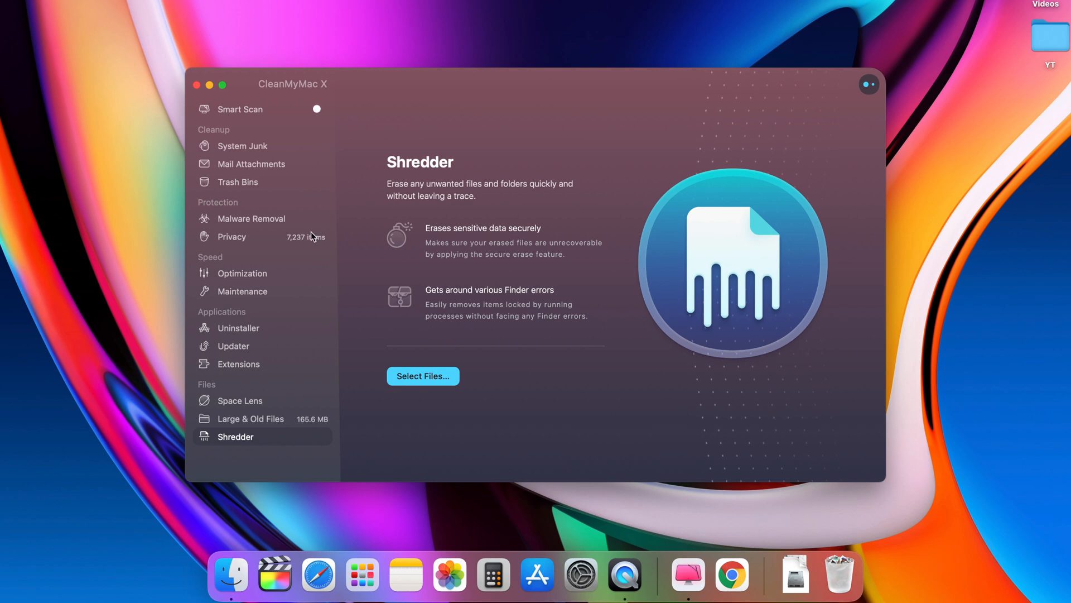
left_click(239, 109)
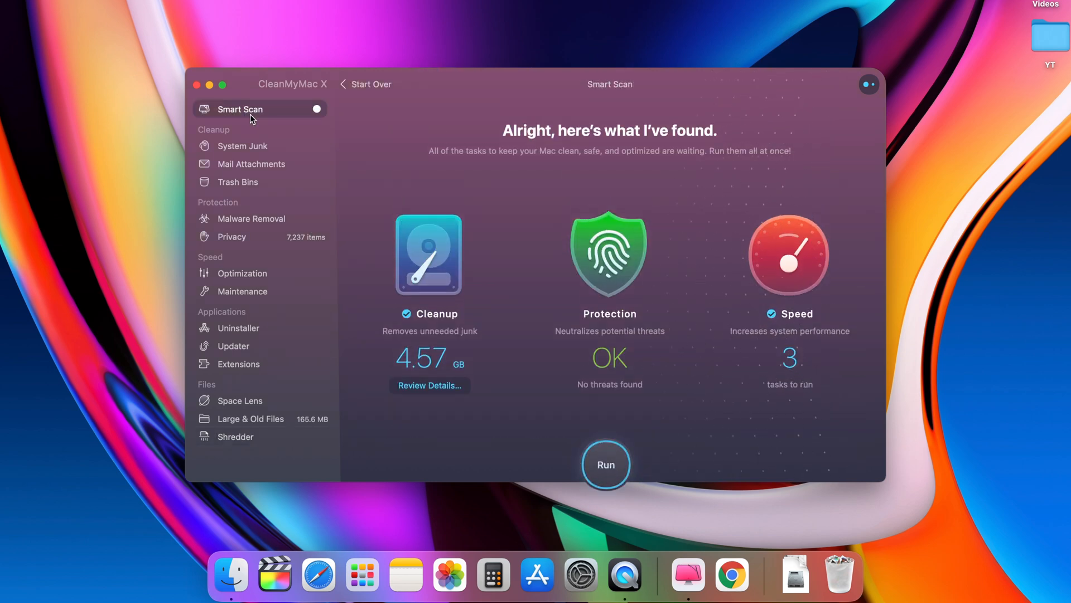
mouse_move(757, 427)
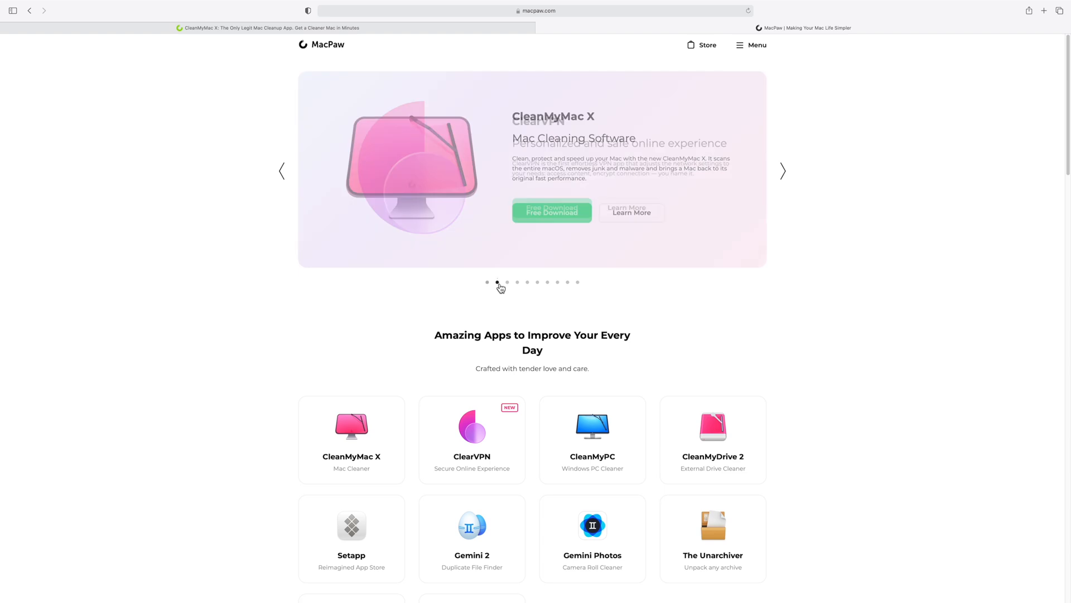
Step: Step the MacPaw carousel through the CleanMyPC, CleanMyDrive 2 and Gemini Photos slides
left_click(507, 281)
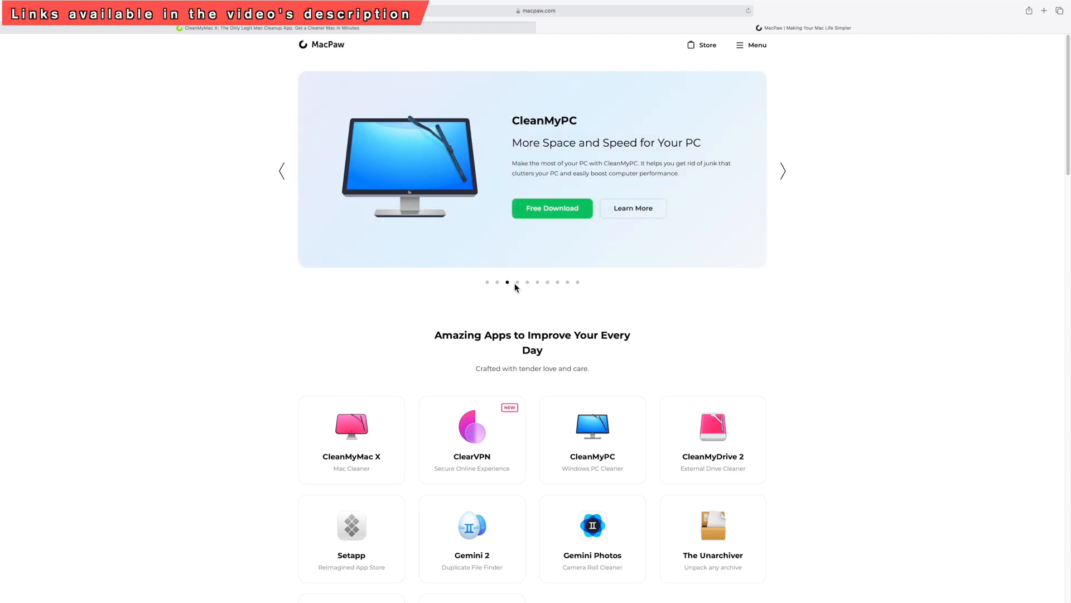
left_click(517, 281)
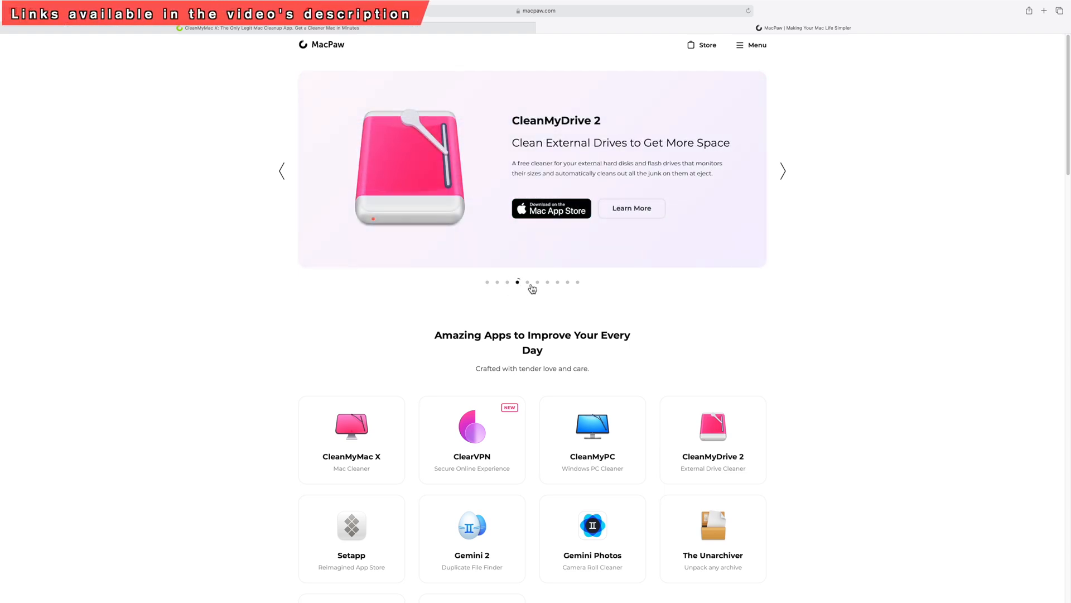
left_click(548, 283)
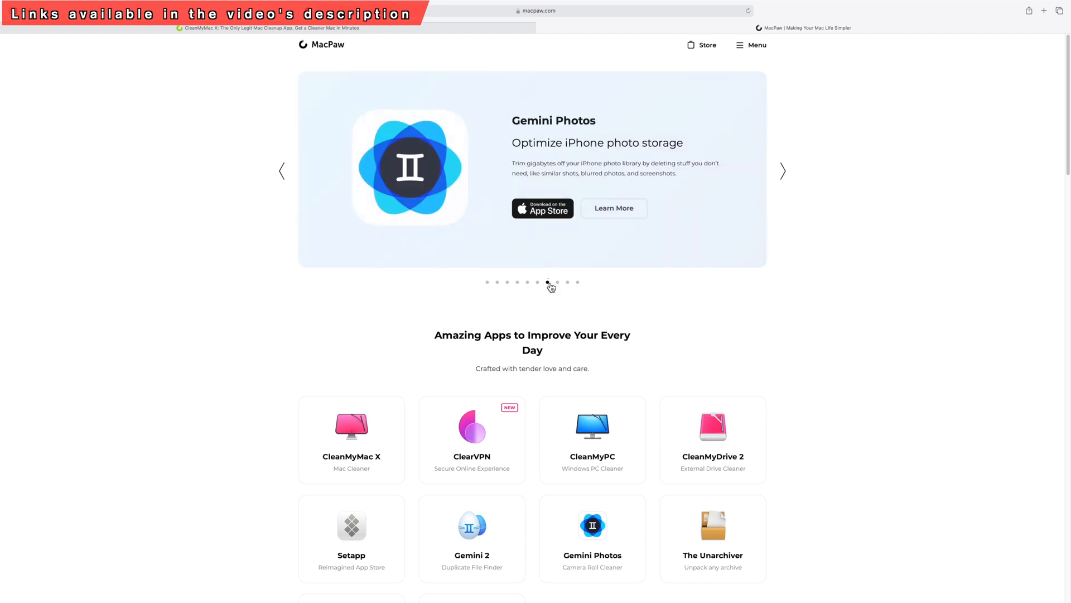
left_click(486, 282)
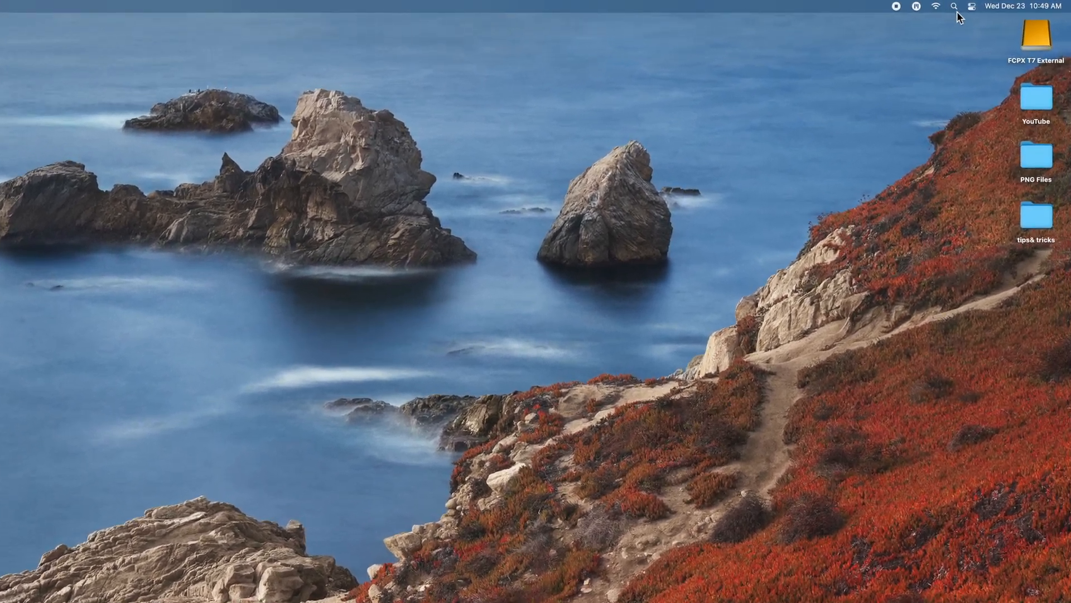
Step: Use Spotlight to search 'redskull', calculate 4+4/2, and convert 120 USD to 154.31 Canadian dollars
left_click(953, 7)
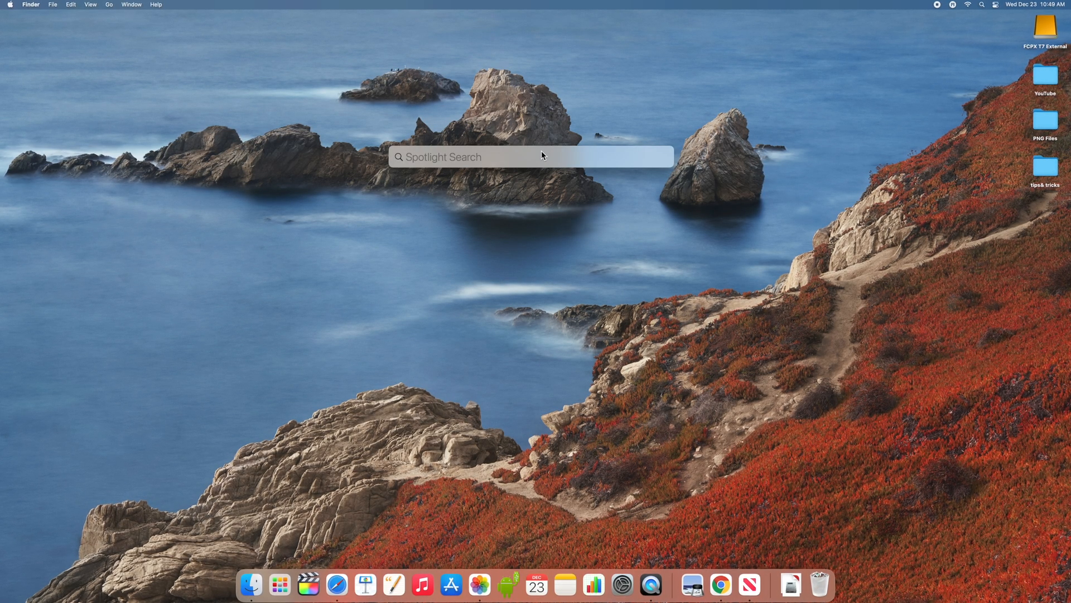
type("redskull")
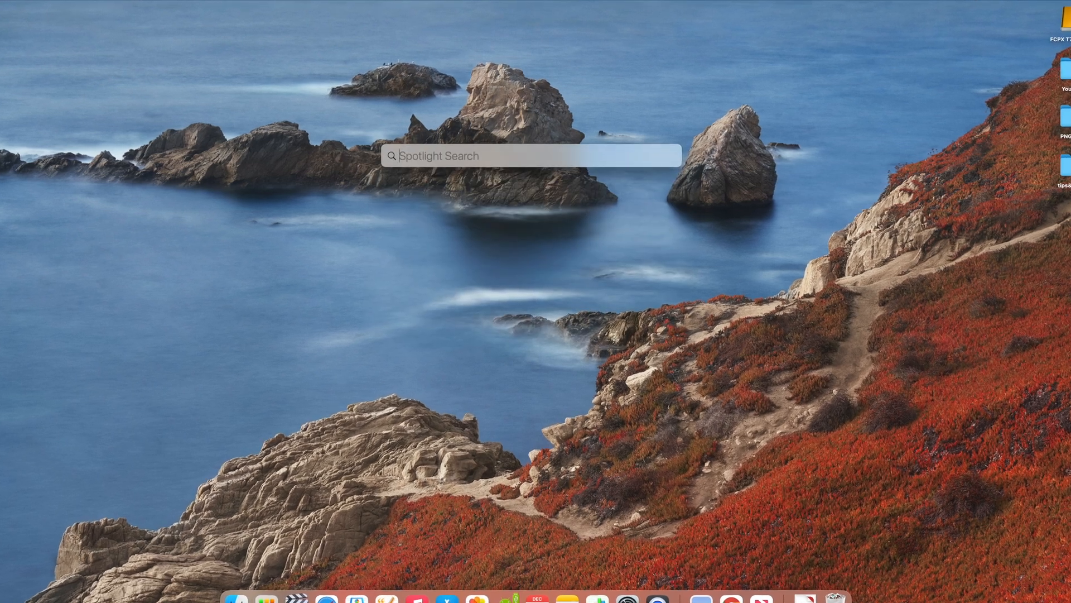
type("4+4/2")
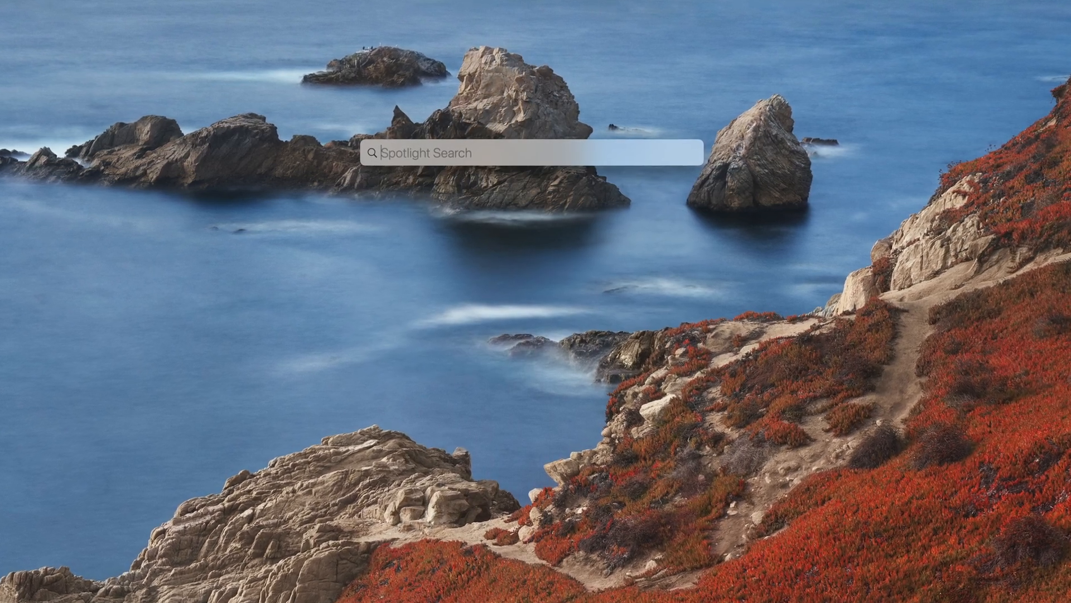
type("1")
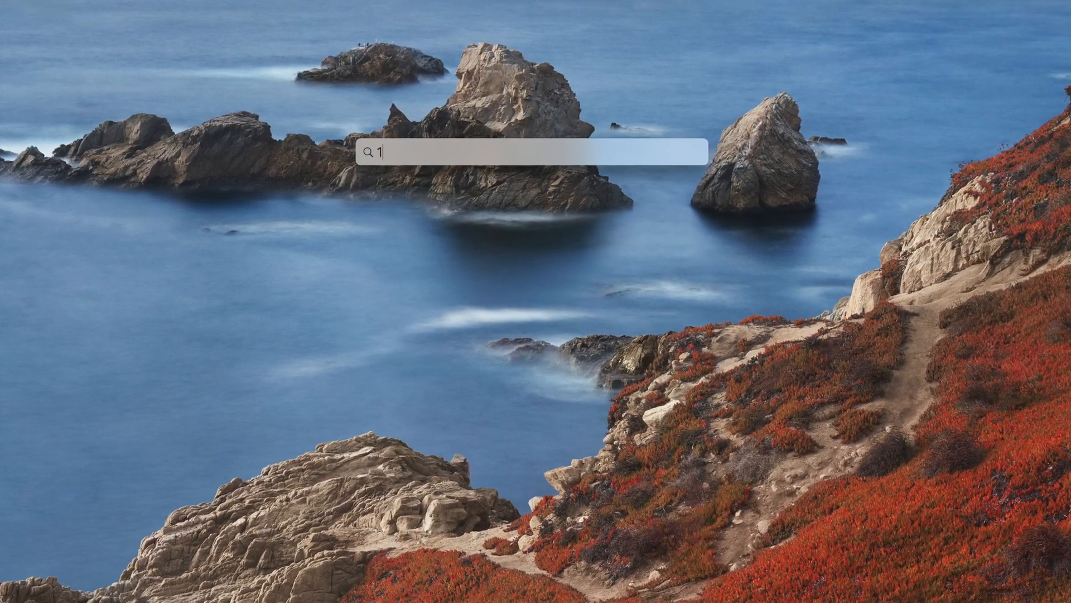
type("20usd")
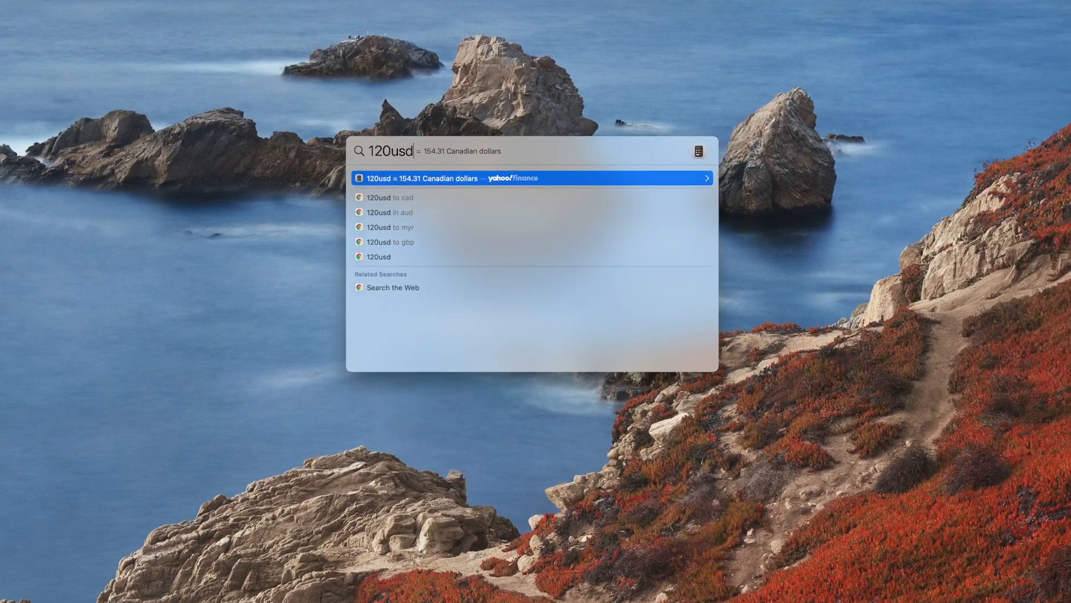
Step: Clear the query and search Spotlight for the recording file 20201219_1256_EST
key("BackSpace")
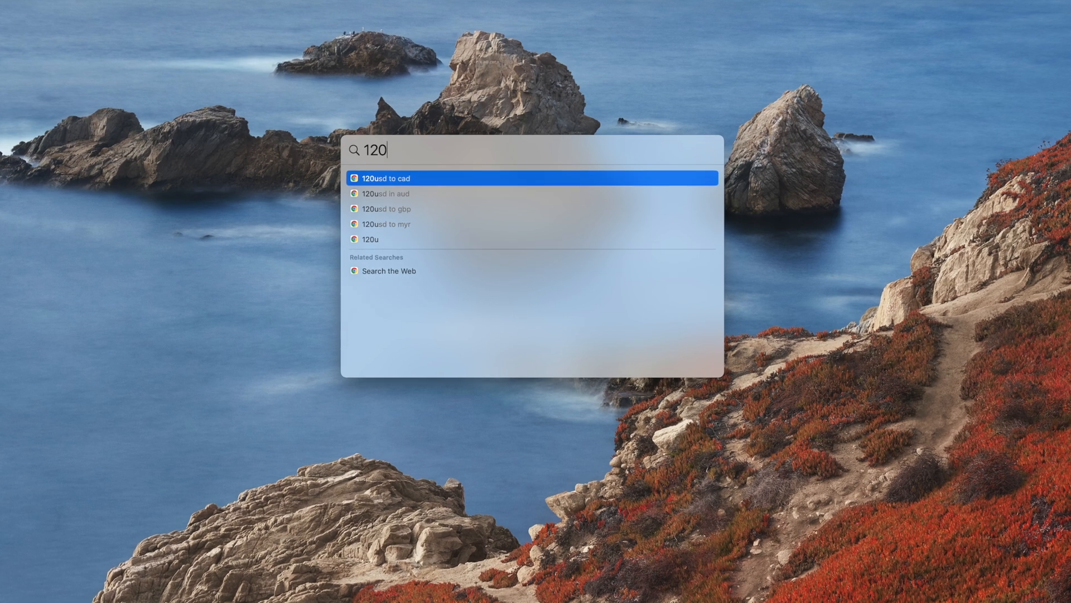
key("escape")
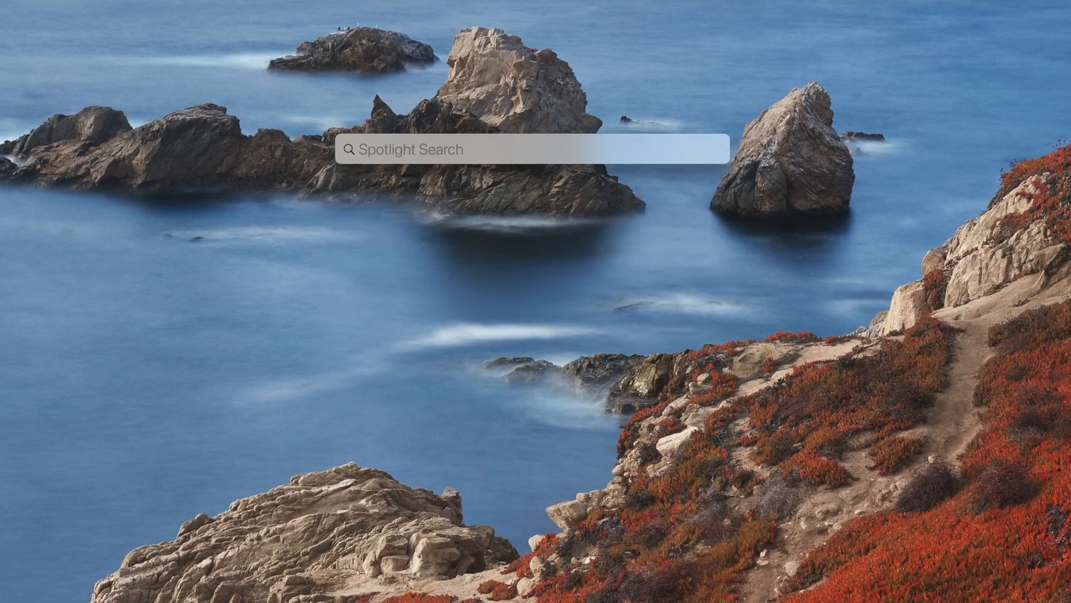
type("20201219_1256_EST")
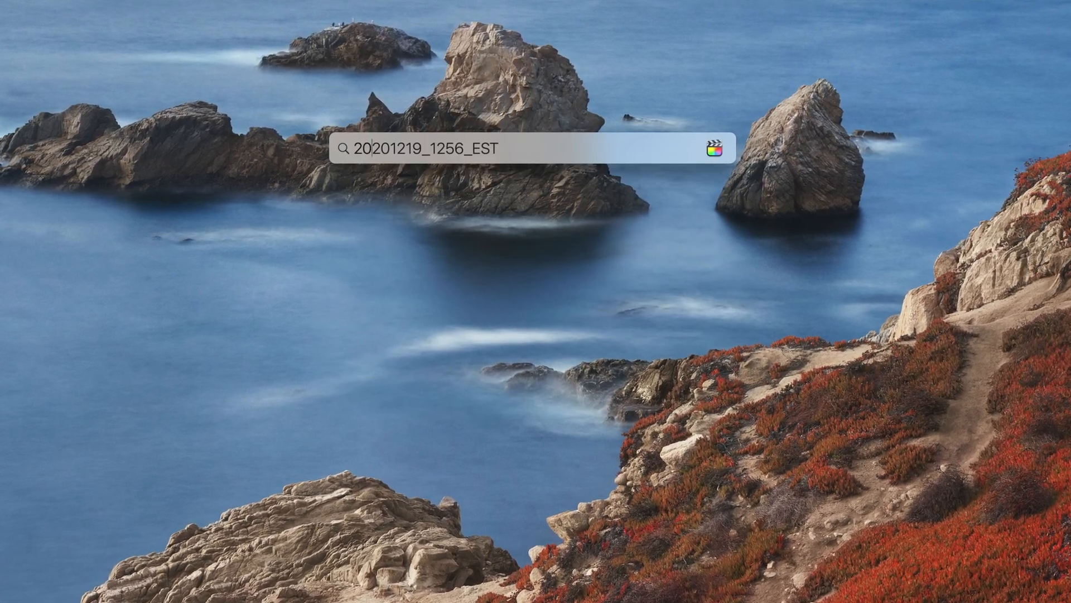
type("20 f")
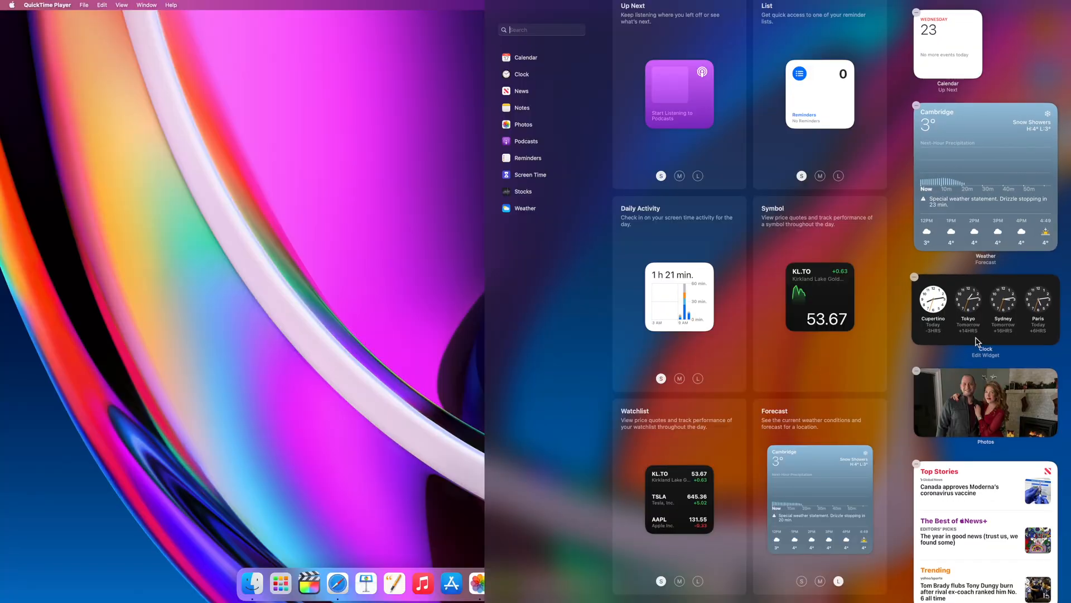
Step: Scroll down the widget column to the Stocks watchlist and Screen Time widgets
scroll("down", 3)
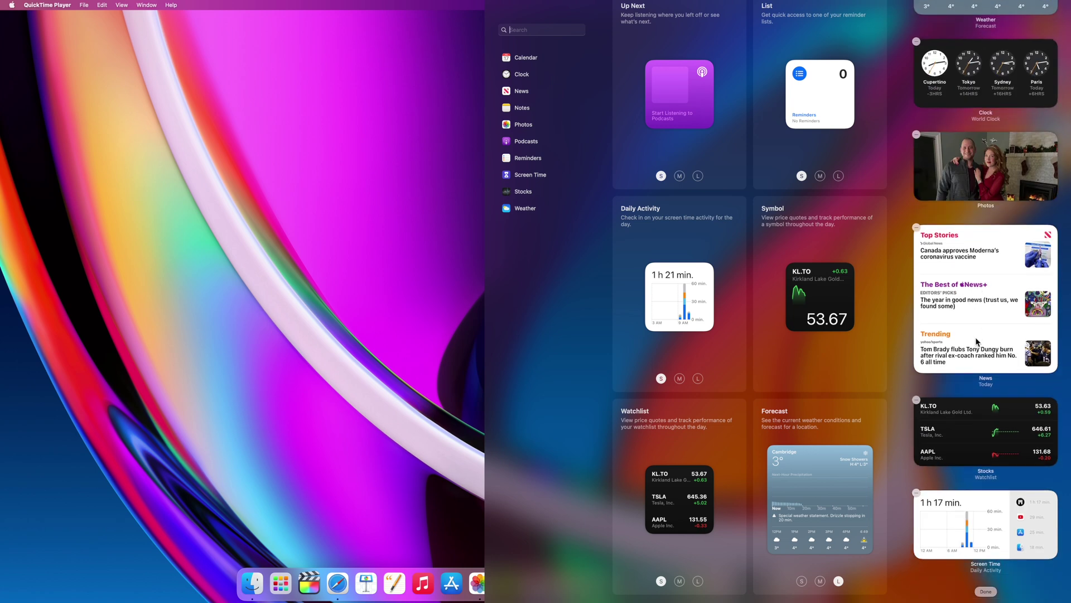
mouse_move(636, 369)
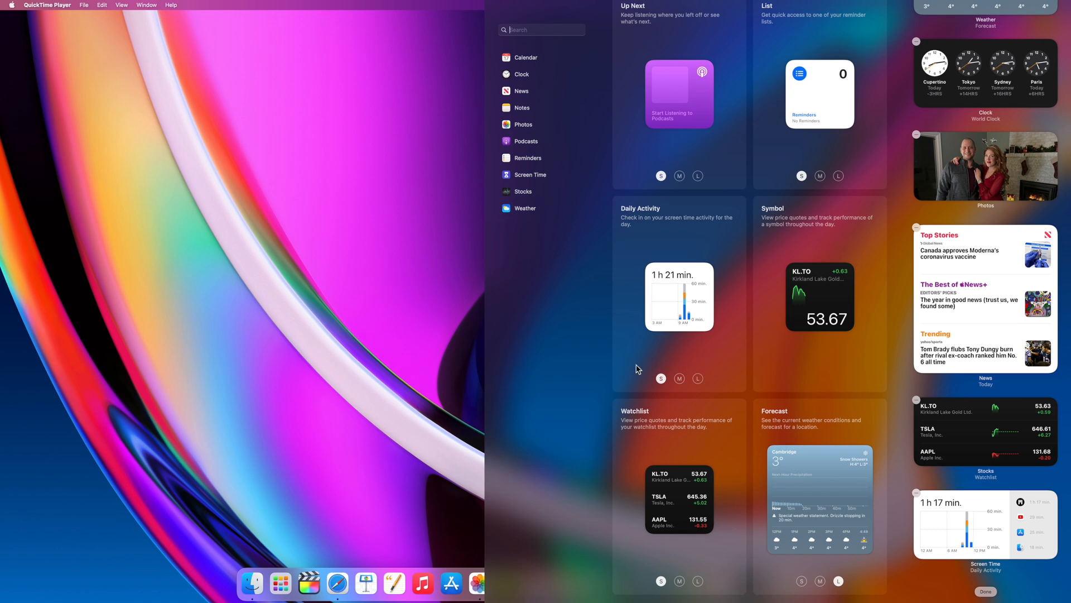
mouse_move(423, 369)
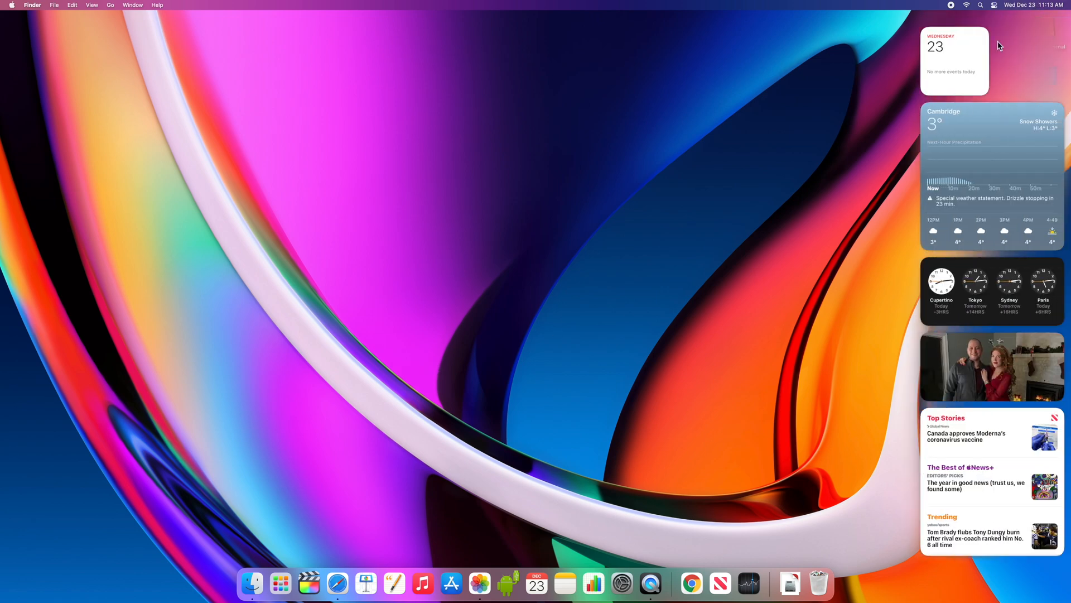
mouse_move(1034, 113)
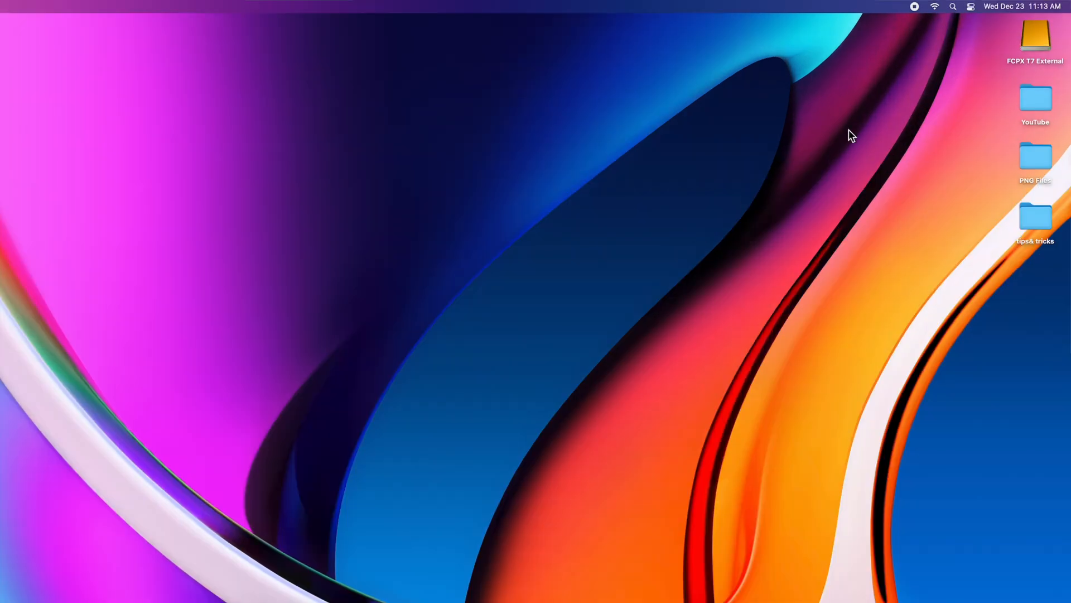
mouse_move(970, 8)
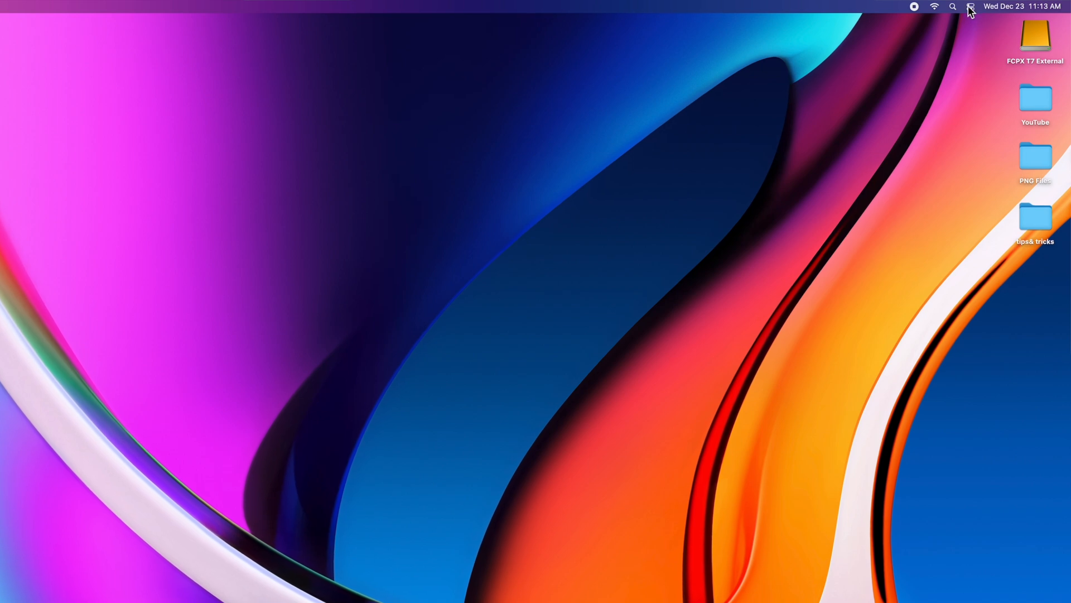
Step: Check the AirPods Pro in the new Bluetooth menu bar item, then reopen Control Center
left_click(970, 6)
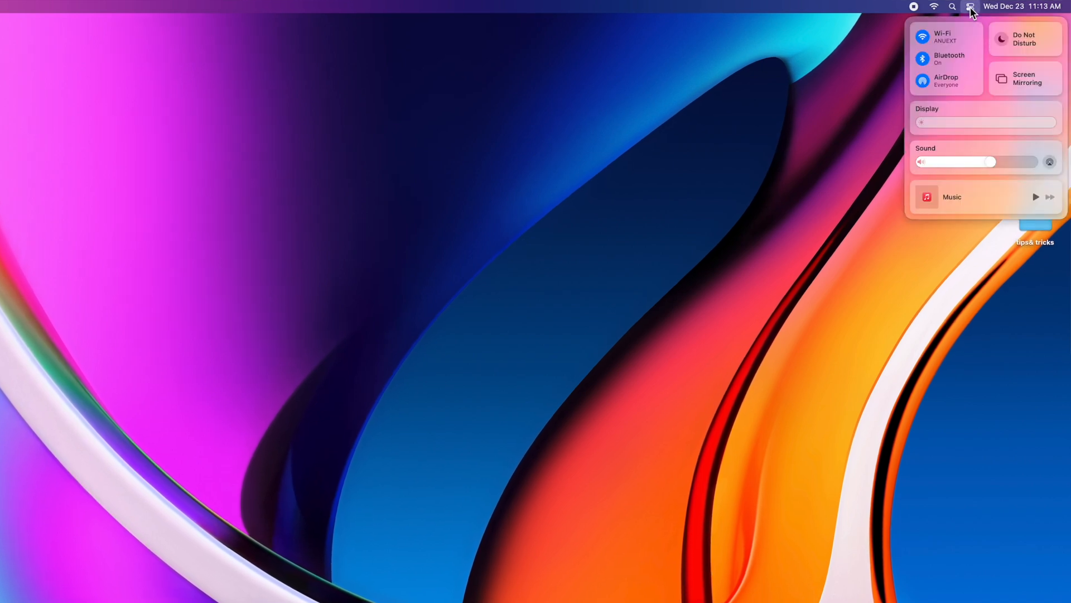
mouse_move(964, 40)
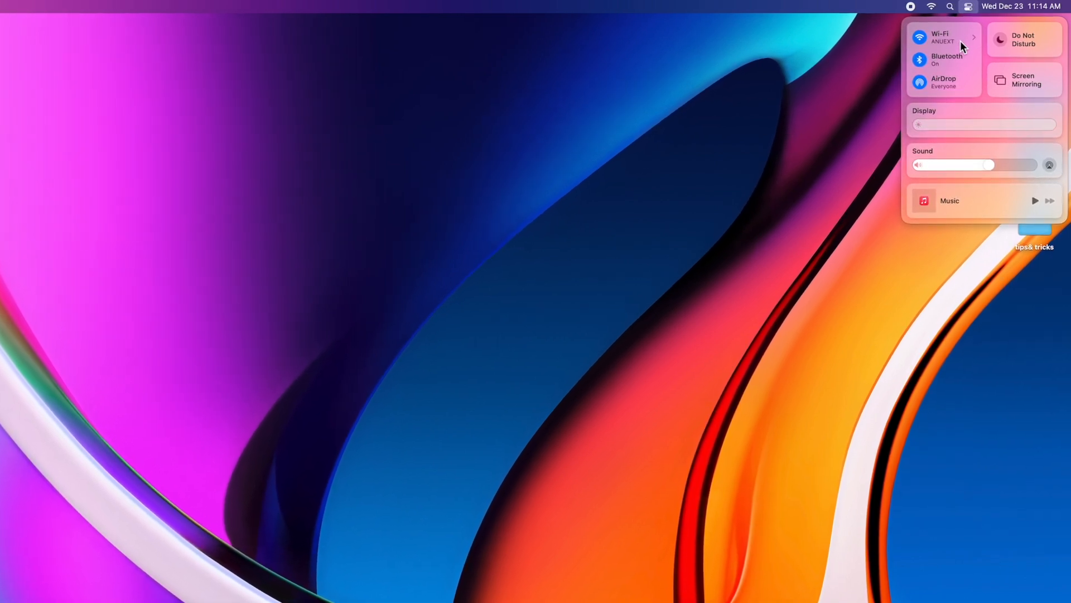
mouse_move(1025, 42)
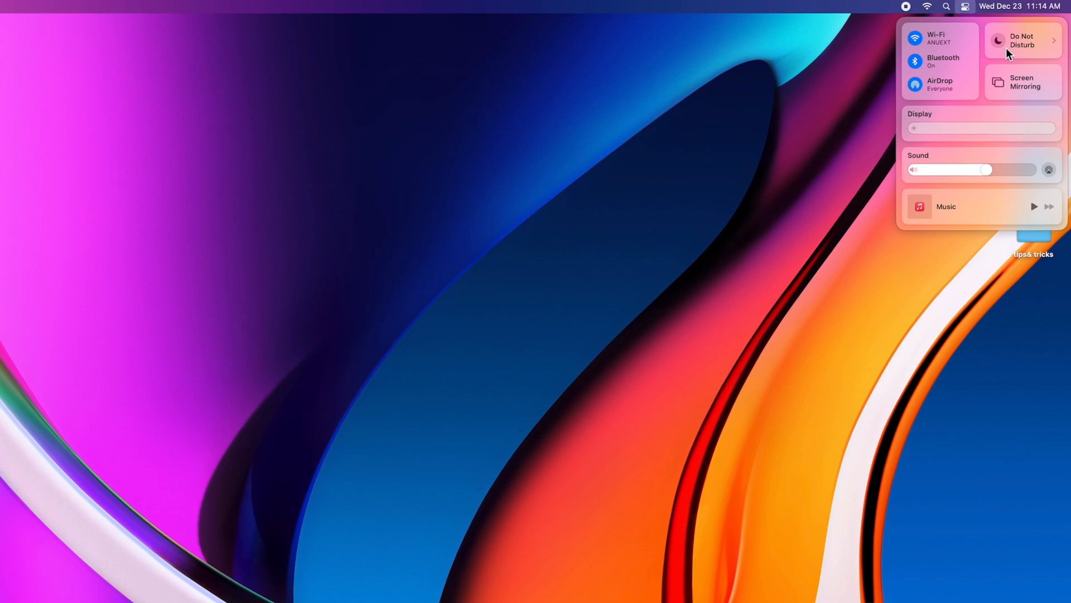
mouse_move(949, 65)
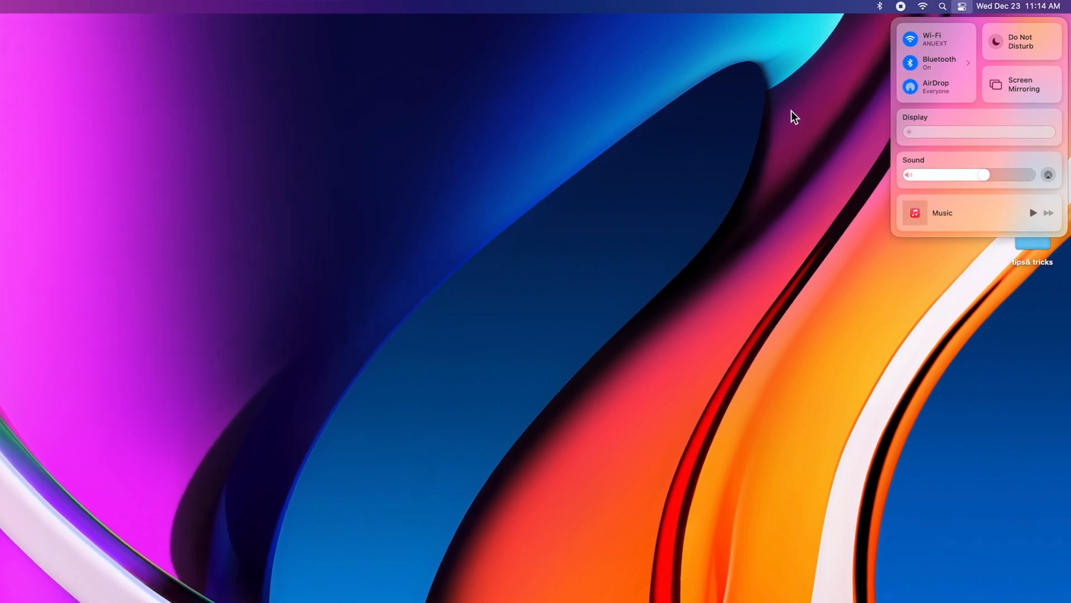
left_click(880, 6)
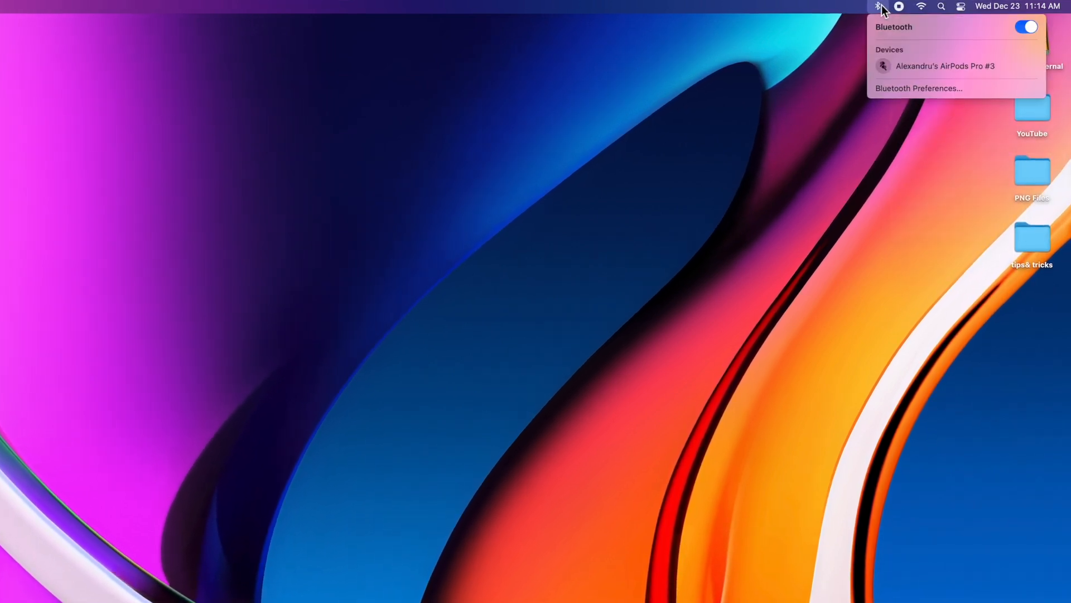
mouse_move(857, 39)
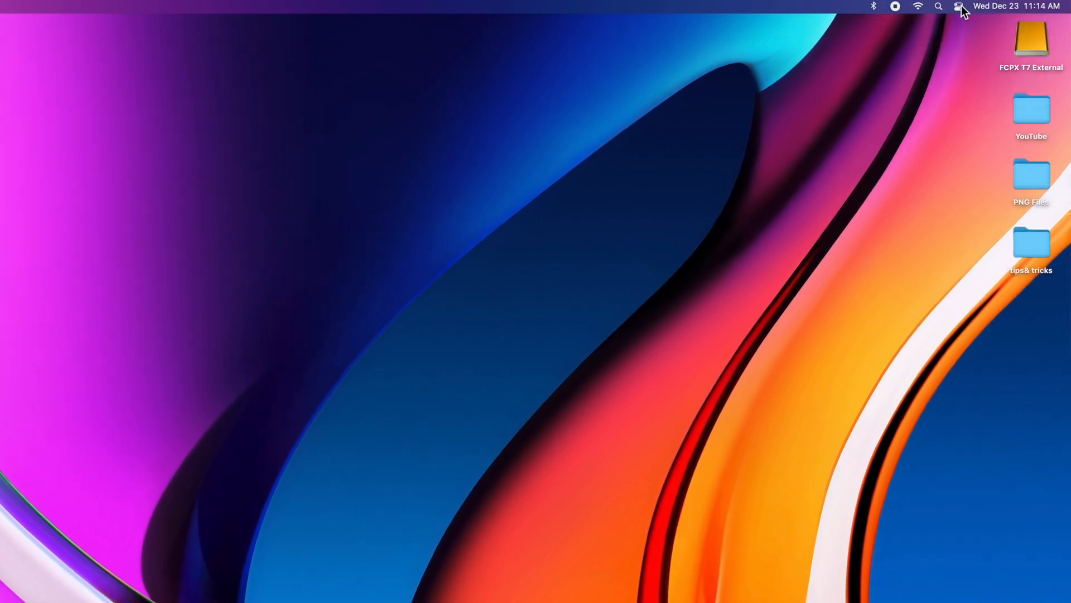
left_click(959, 6)
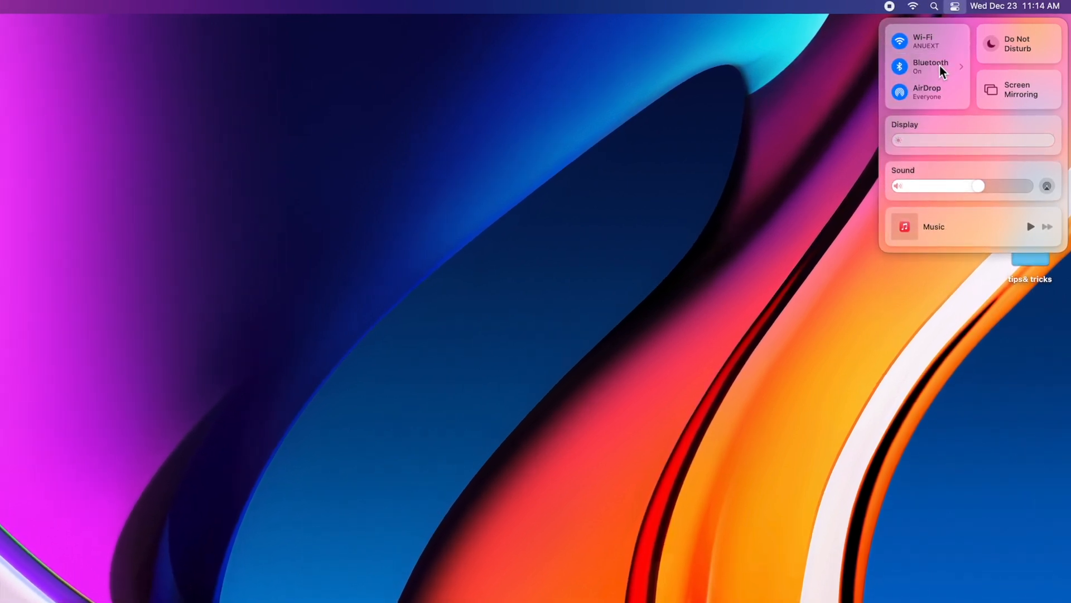
mouse_move(983, 73)
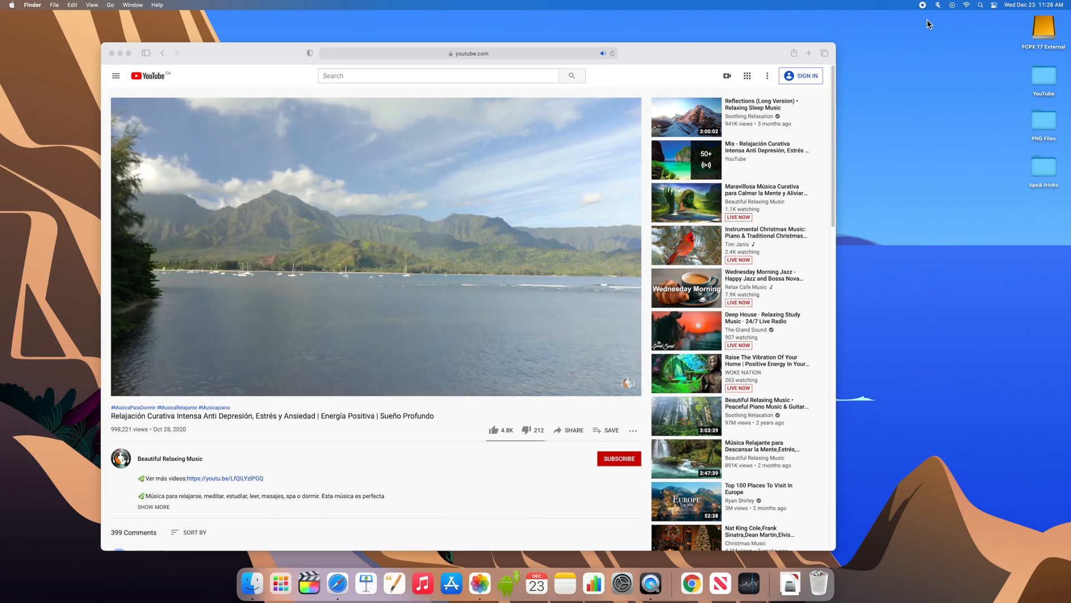
Step: Start playing the relaxing-music YouTube video in Safari
left_click(938, 5)
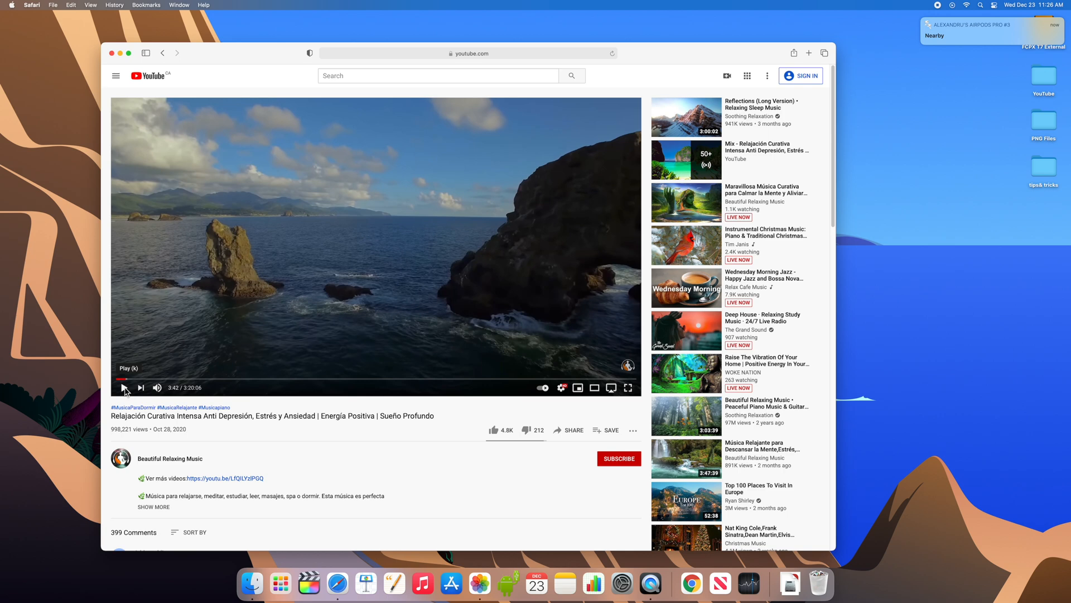
mouse_move(263, 402)
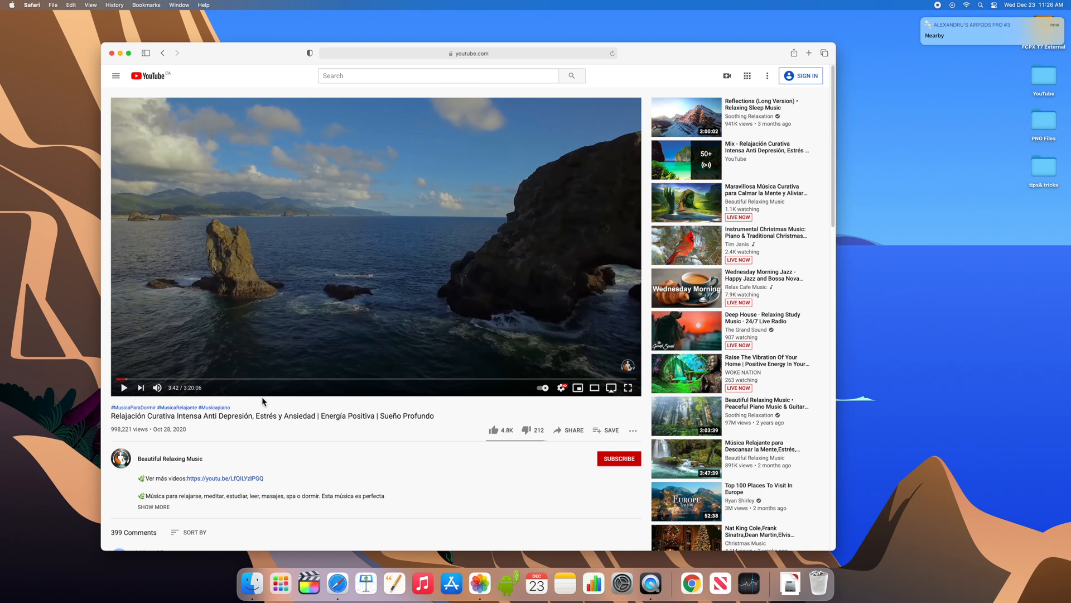